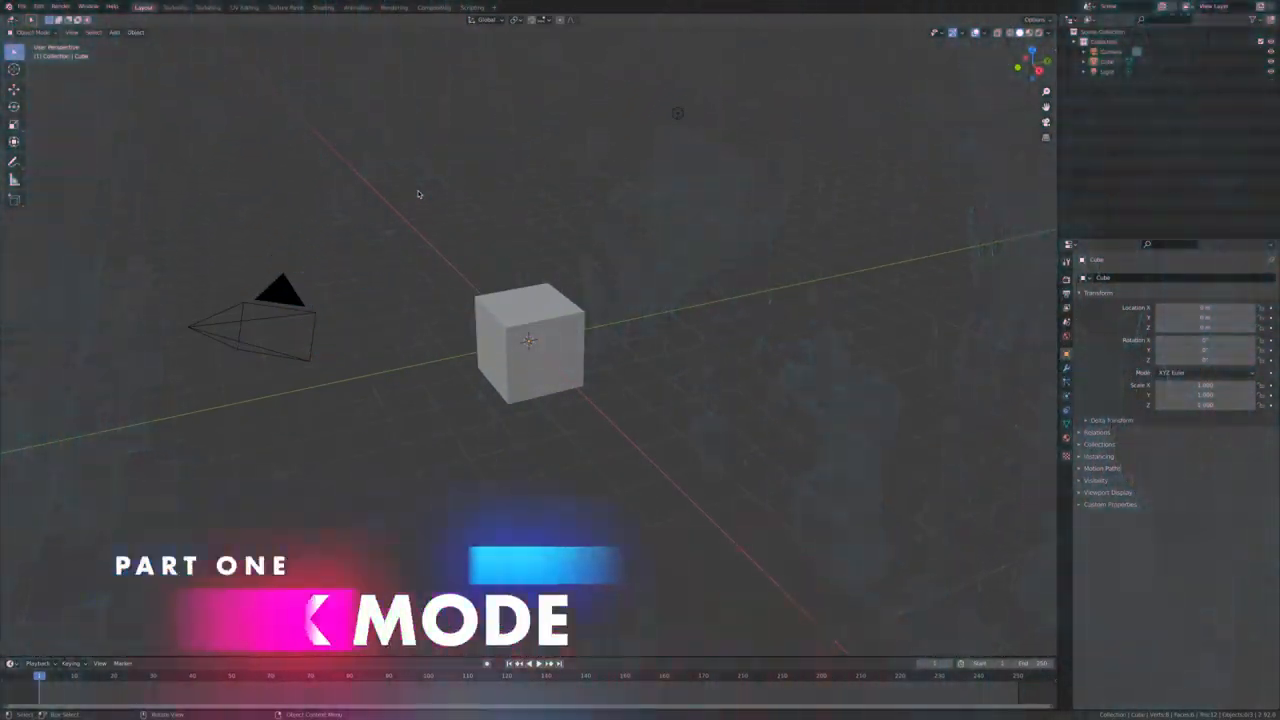
Open Preferences from the Edit menu to reach the Navigation settings
left_click(38, 7)
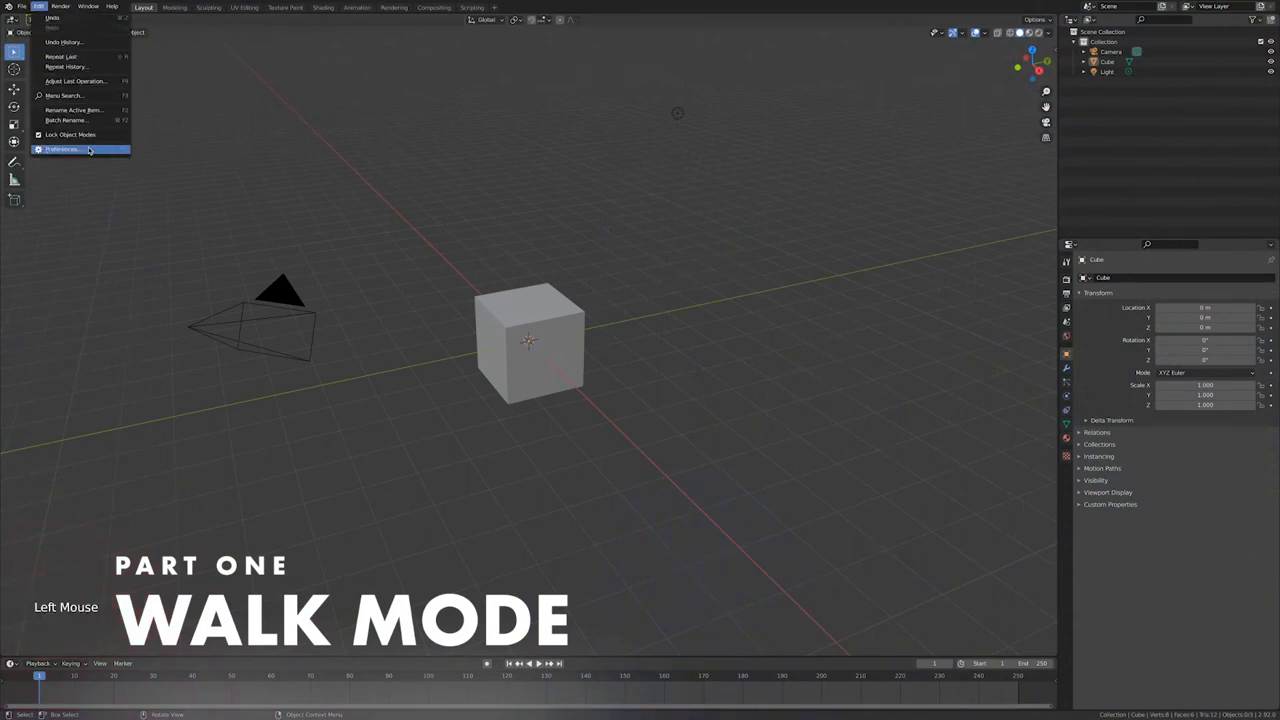
left_click(62, 149)
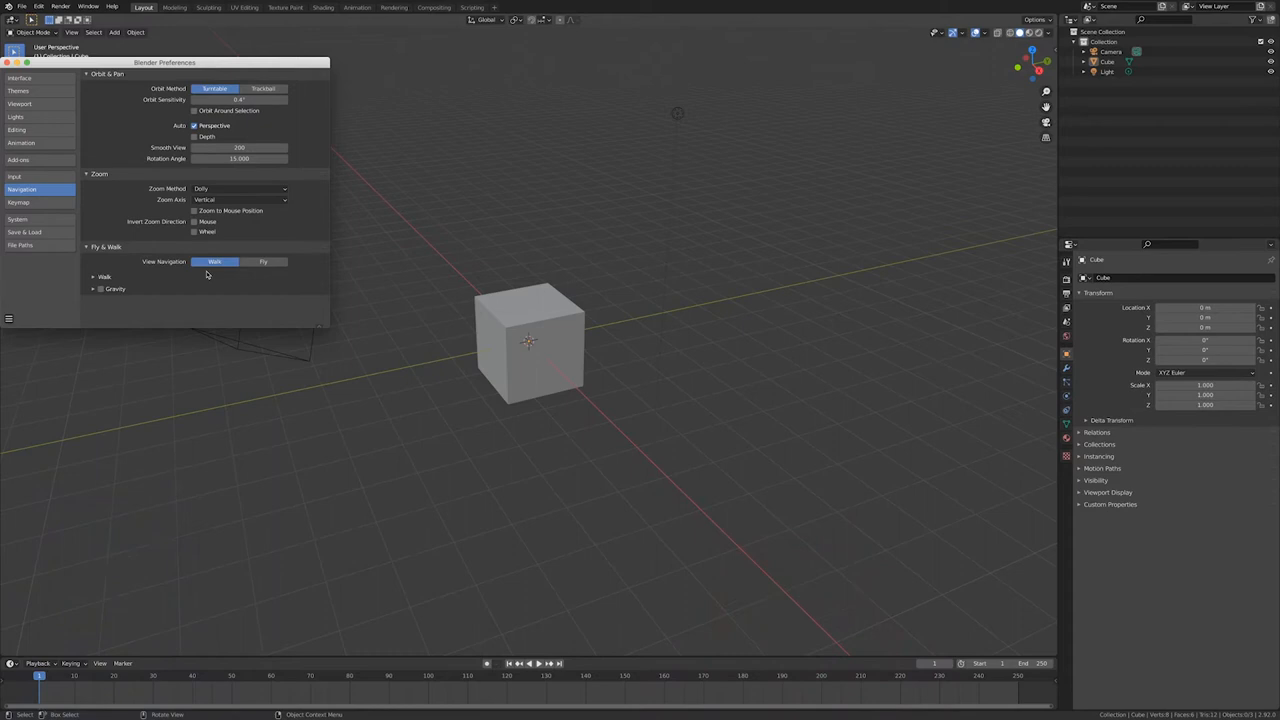
mouse_move(275, 276)
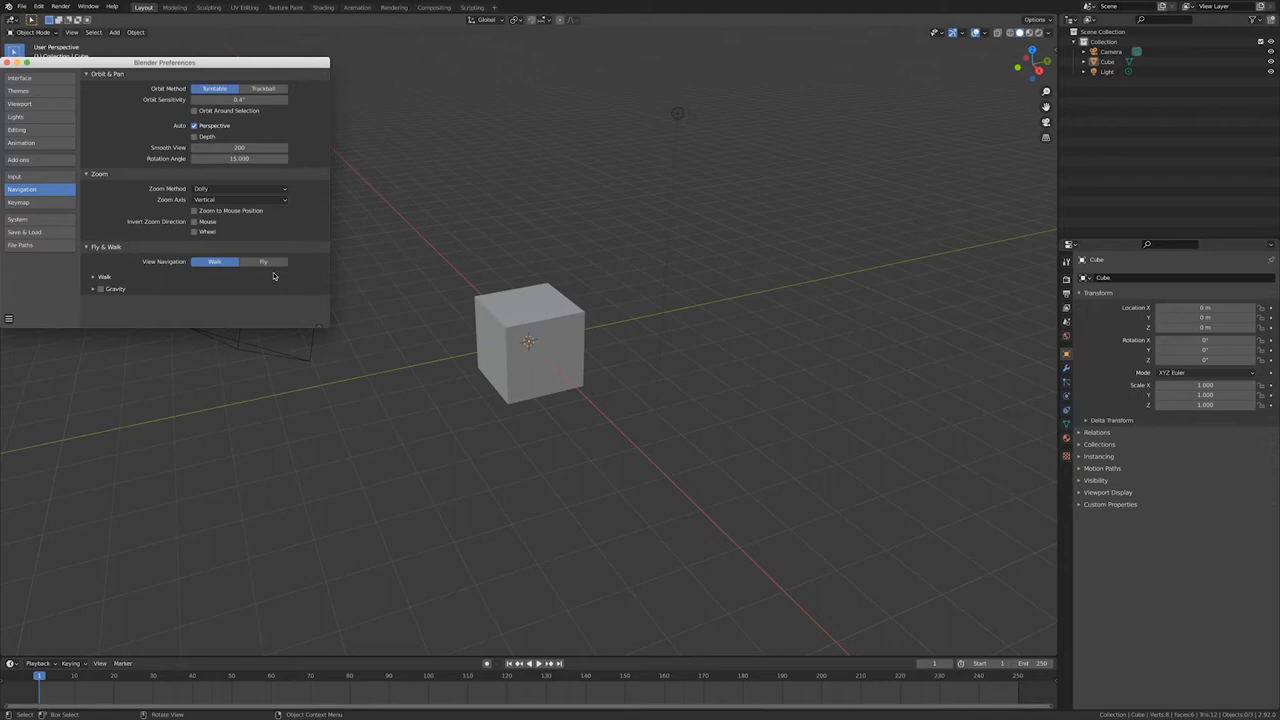
mouse_move(221, 249)
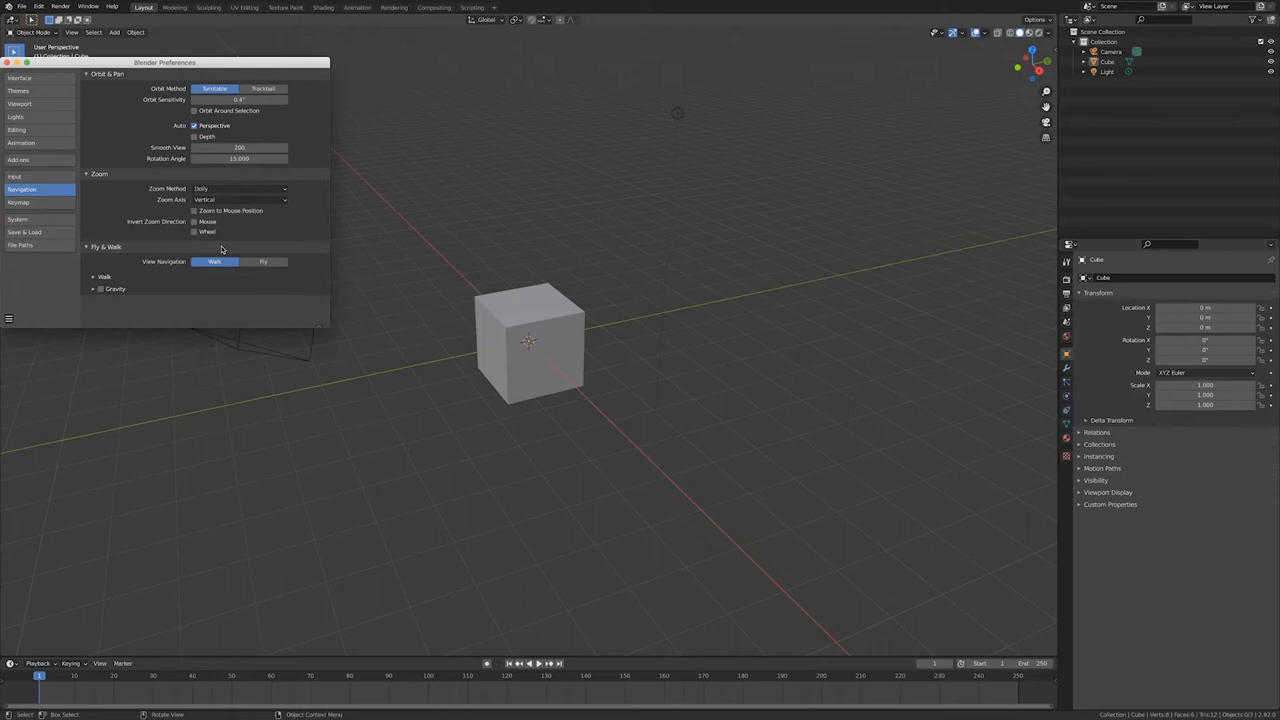
mouse_move(109, 294)
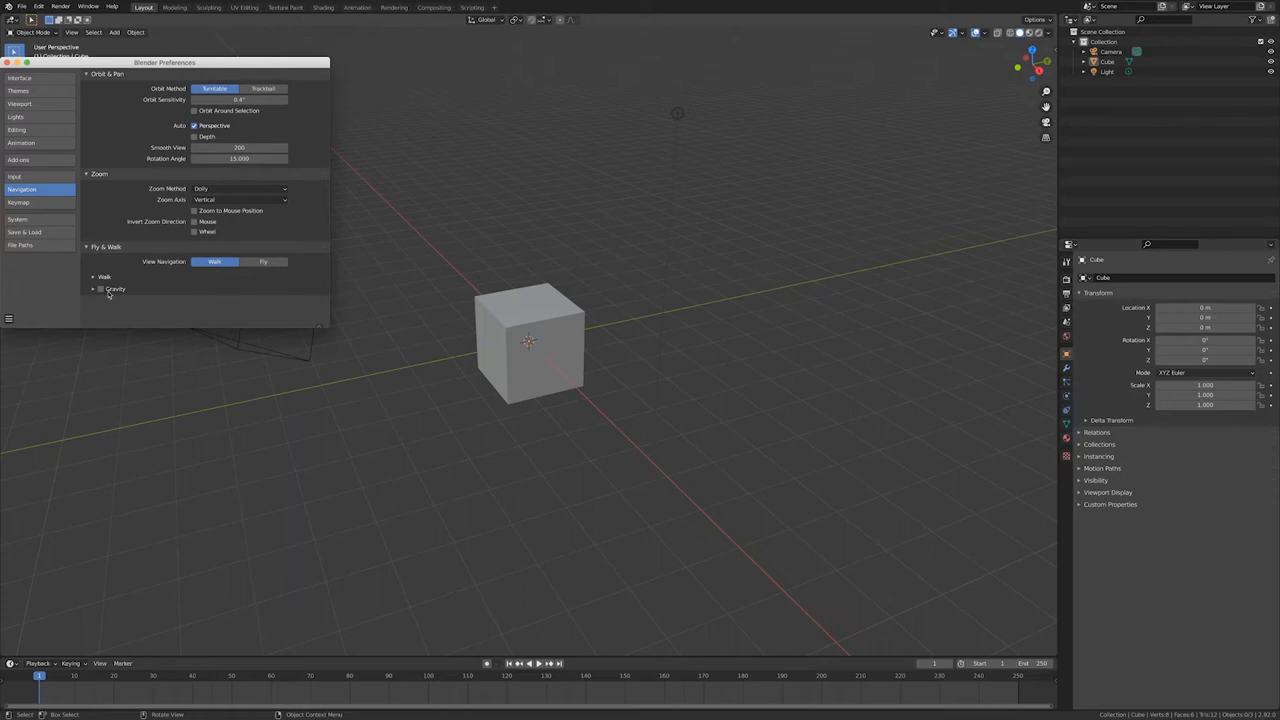
mouse_move(105, 294)
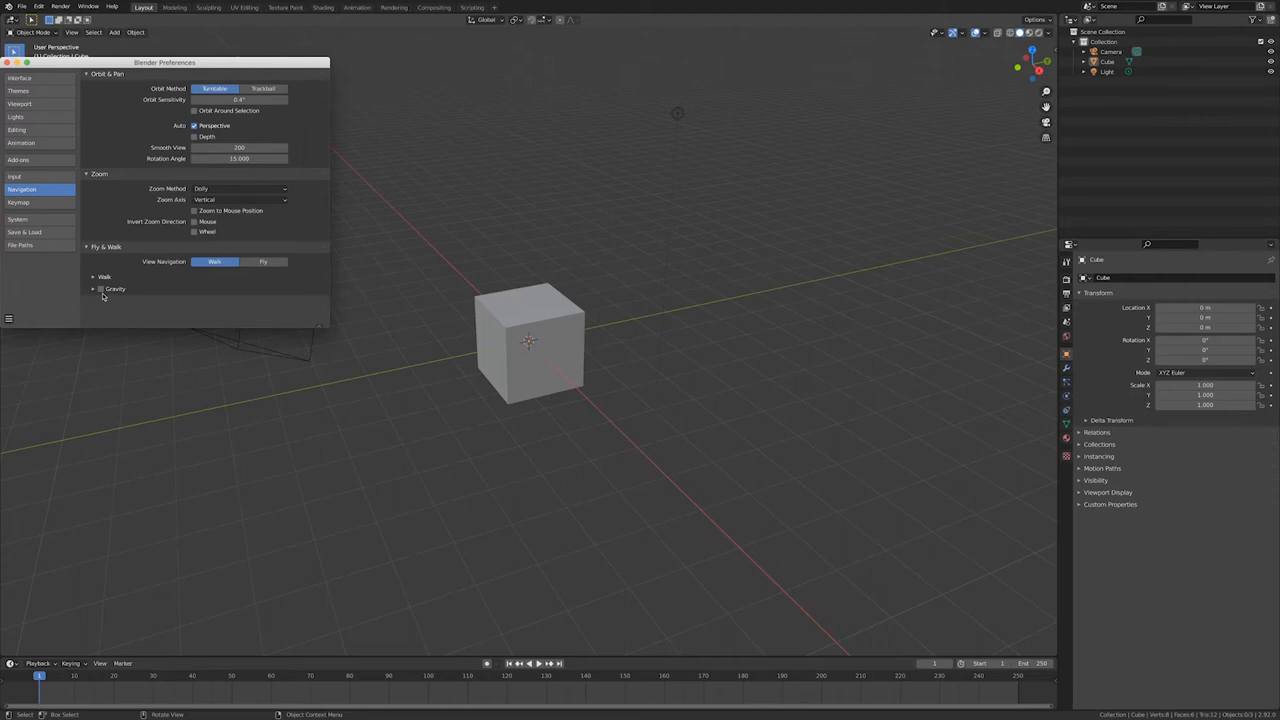
mouse_move(229, 271)
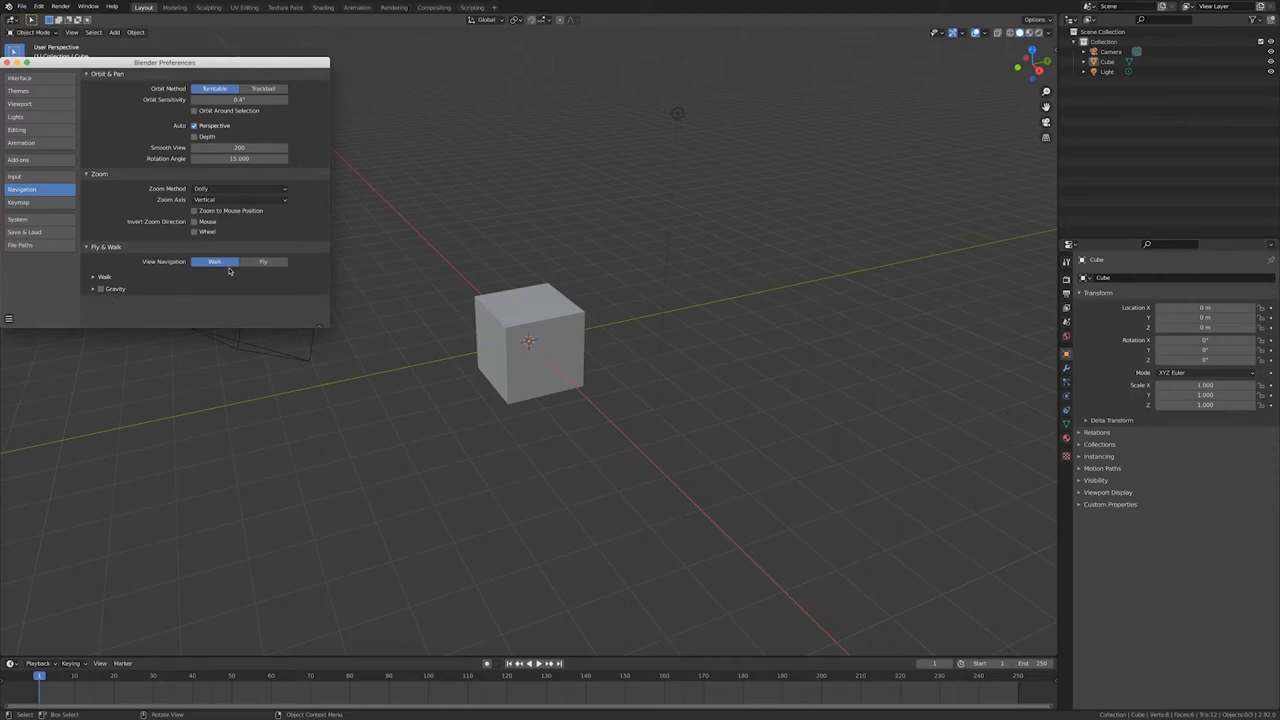
mouse_move(162, 52)
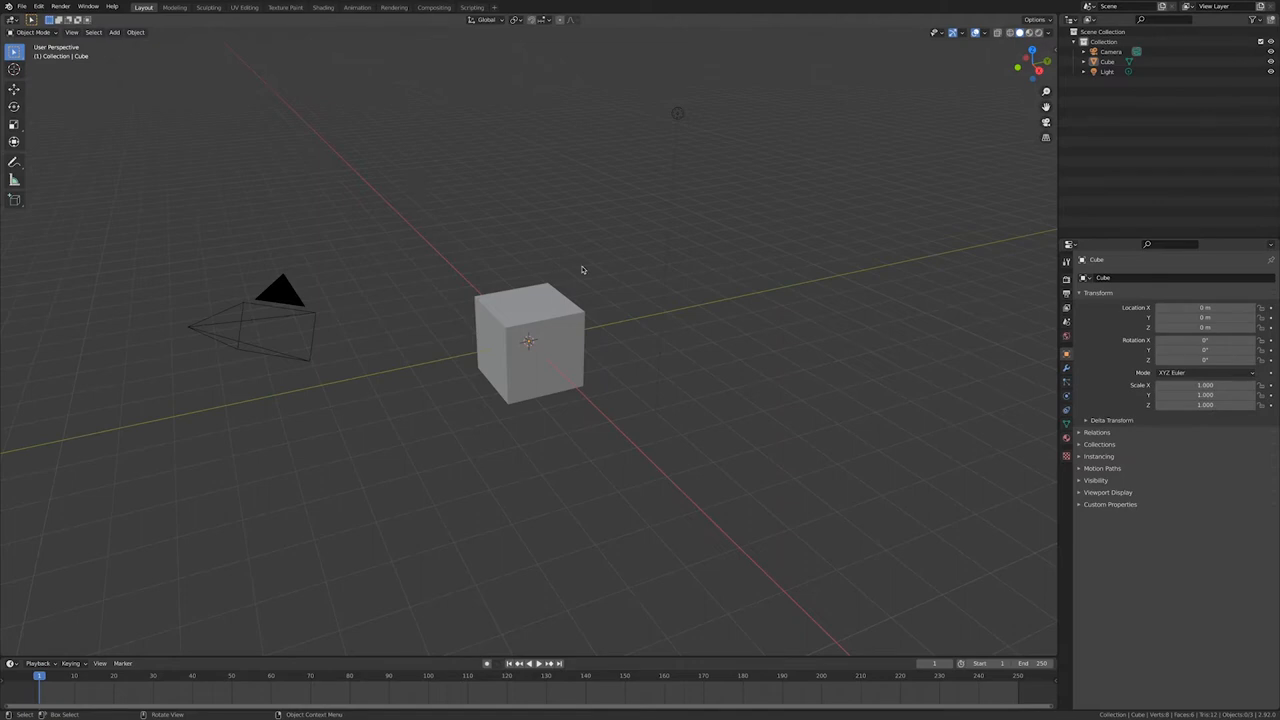
Orbit and zoom the viewport with Shift navigation until the cube is seen head-on
key("shift")
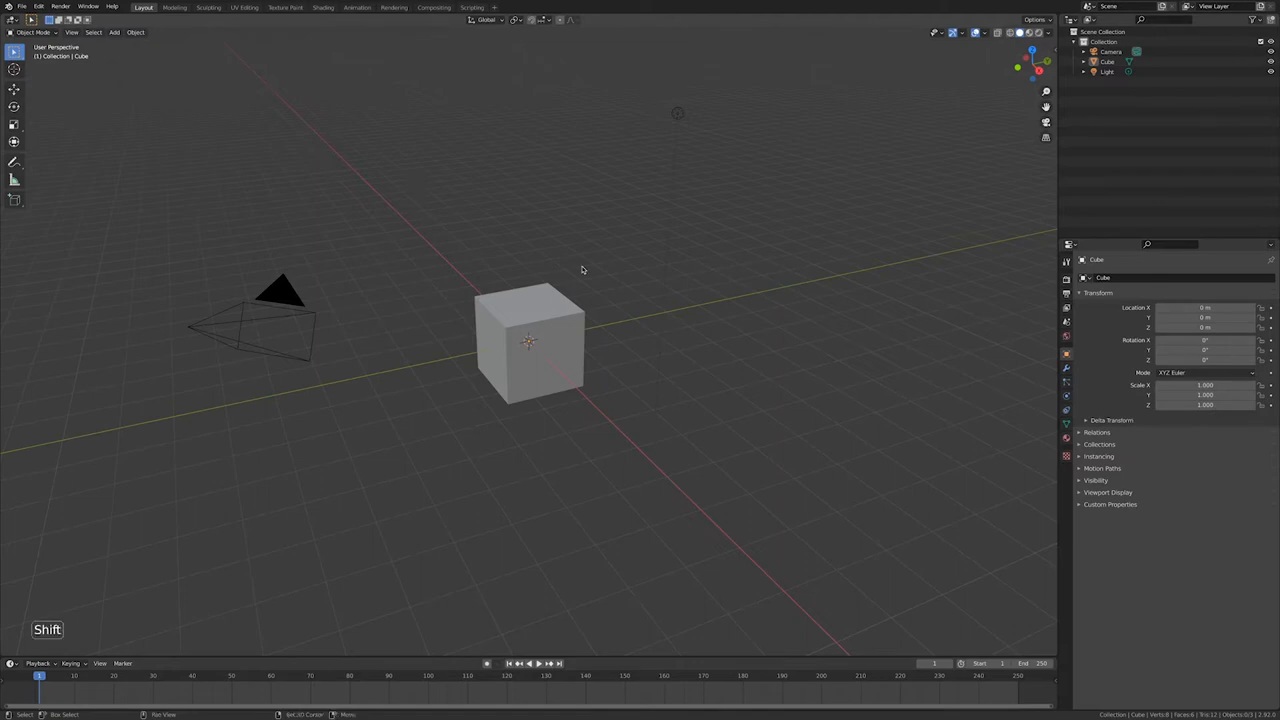
key("shift+`")
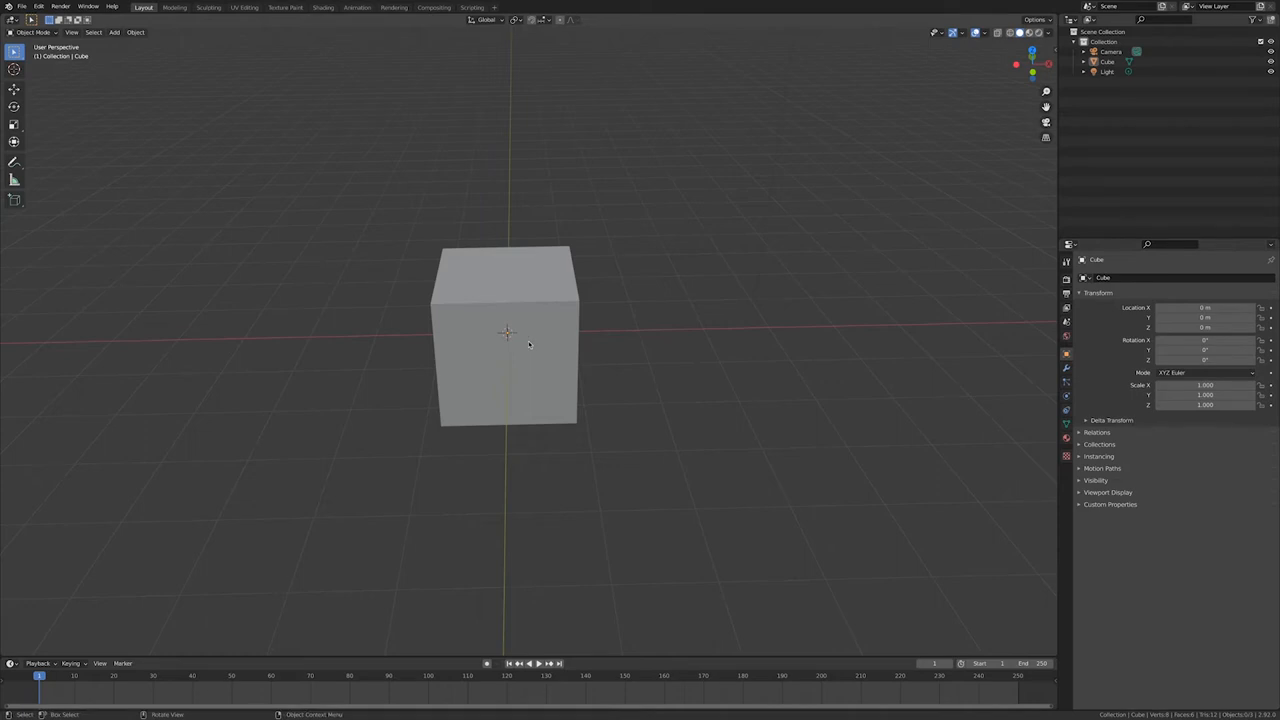
In Edit Mode, grab part of the cube's top outward with G, then return to Object Mode
key("Tab")
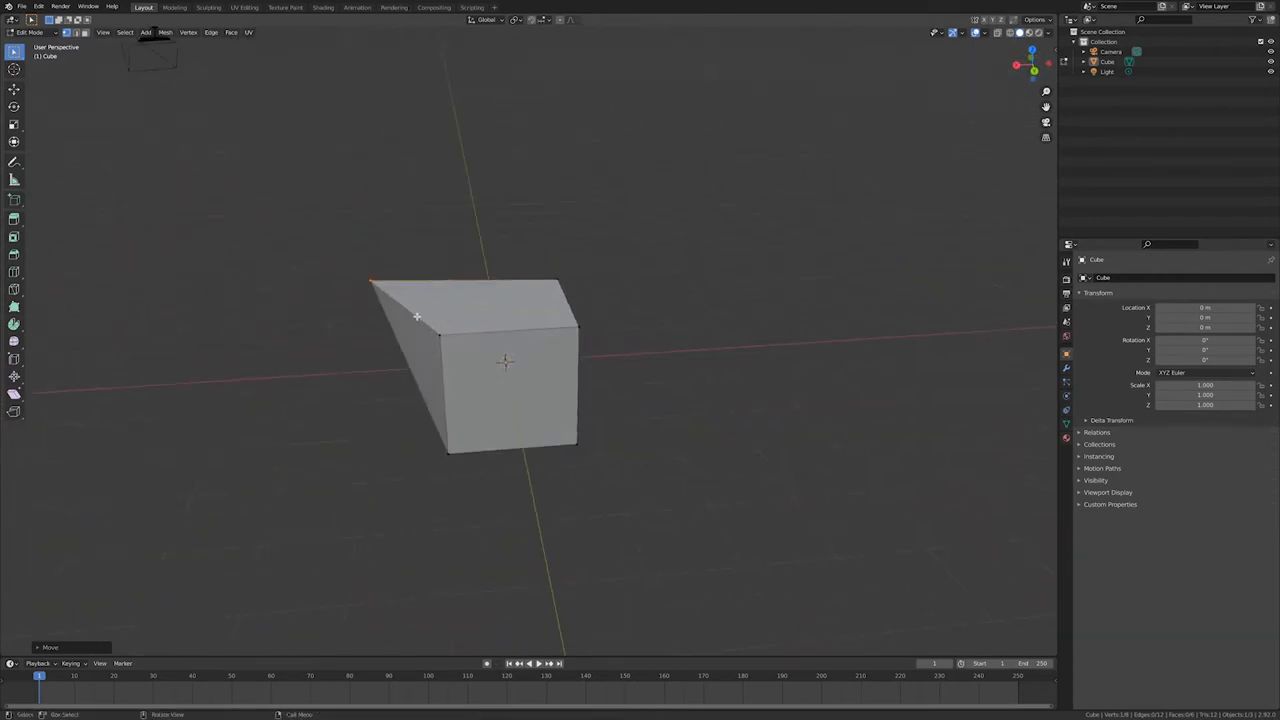
key("g")
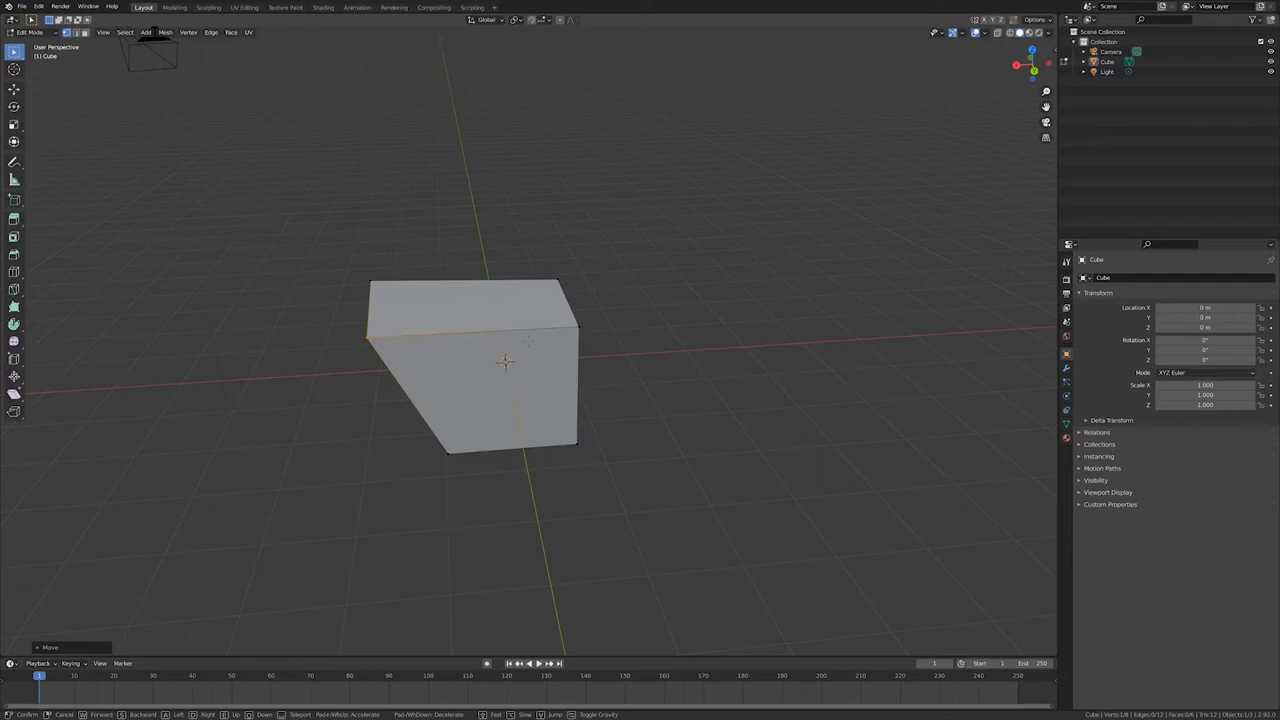
key("Tab")
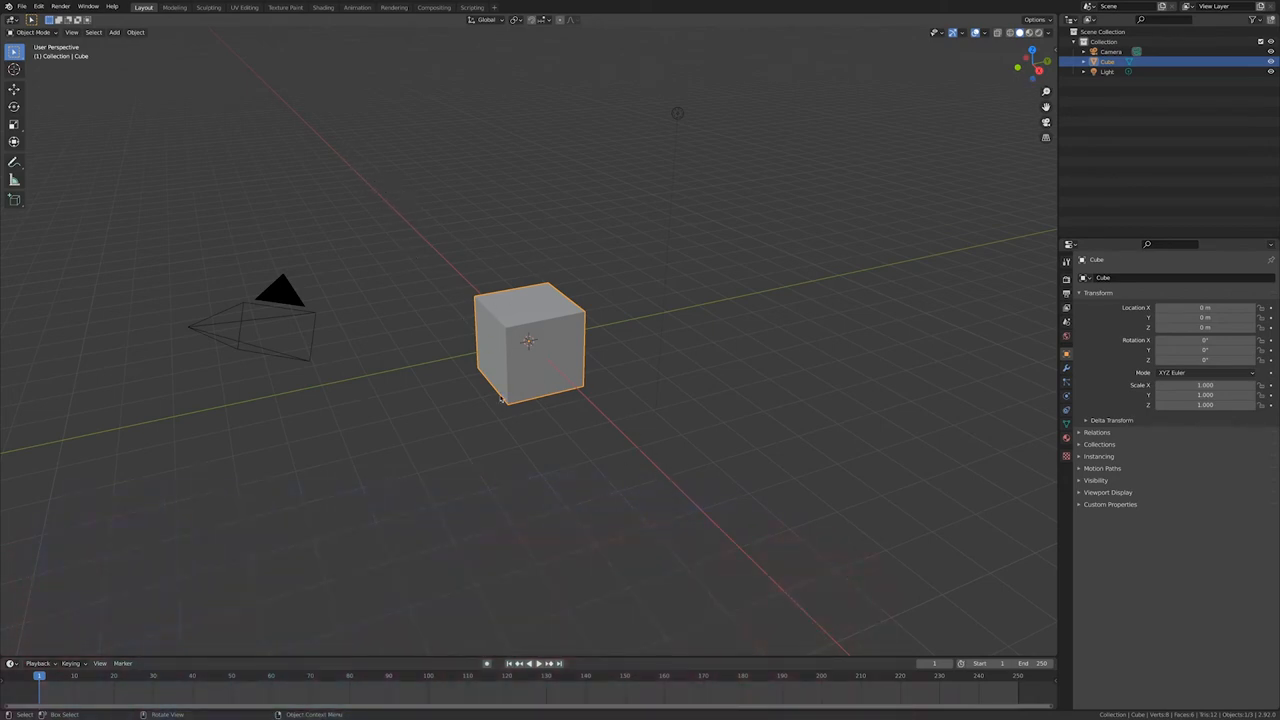
mouse_move(717, 298)
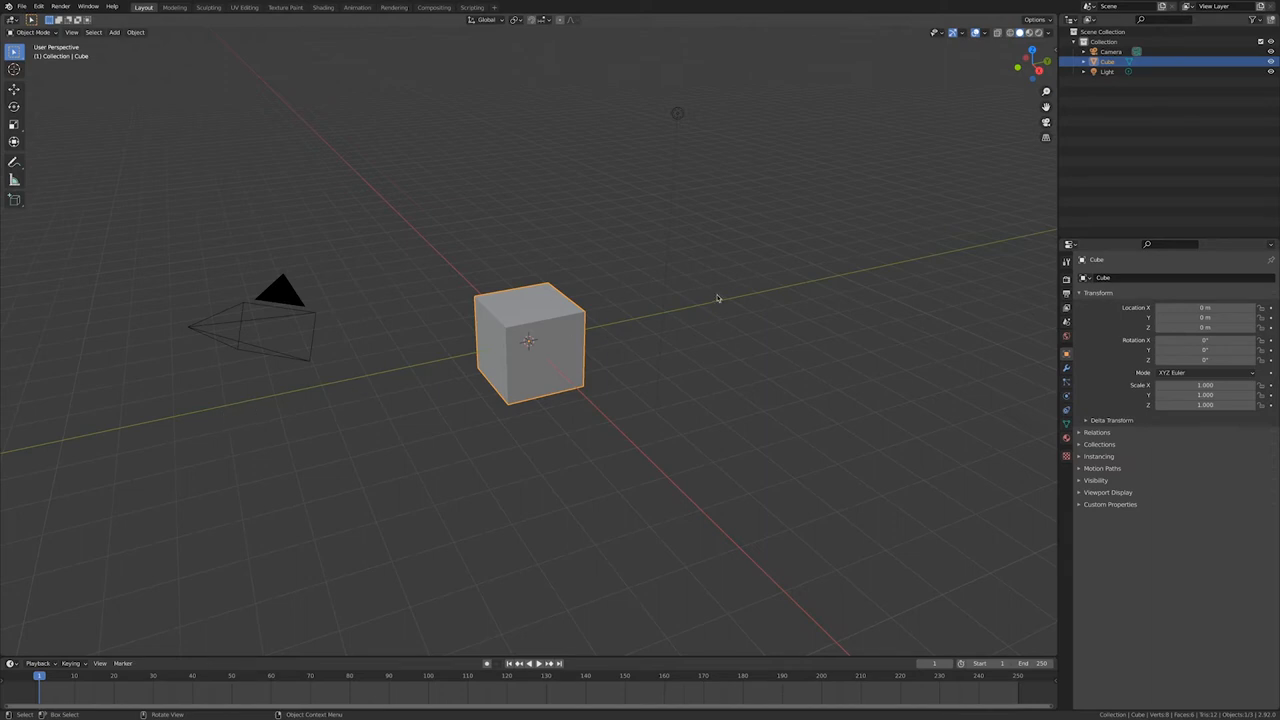
mouse_move(365, 386)
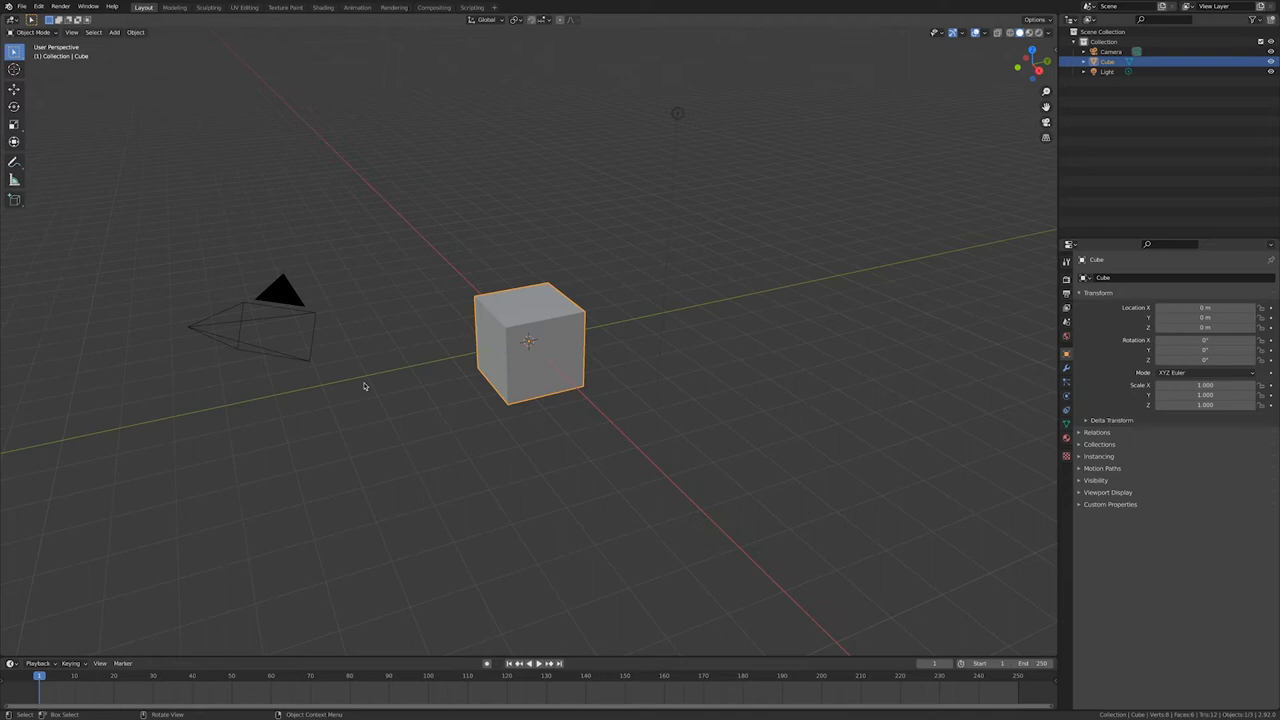
mouse_move(393, 372)
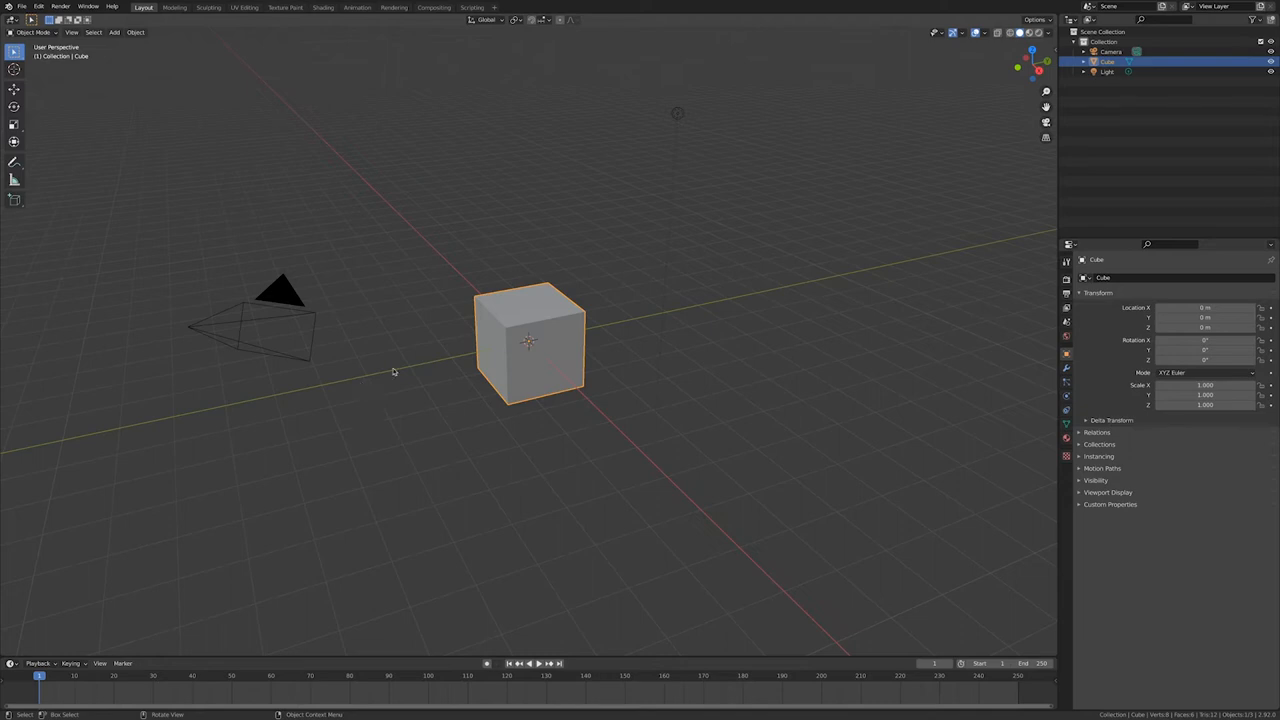
mouse_move(1013, 81)
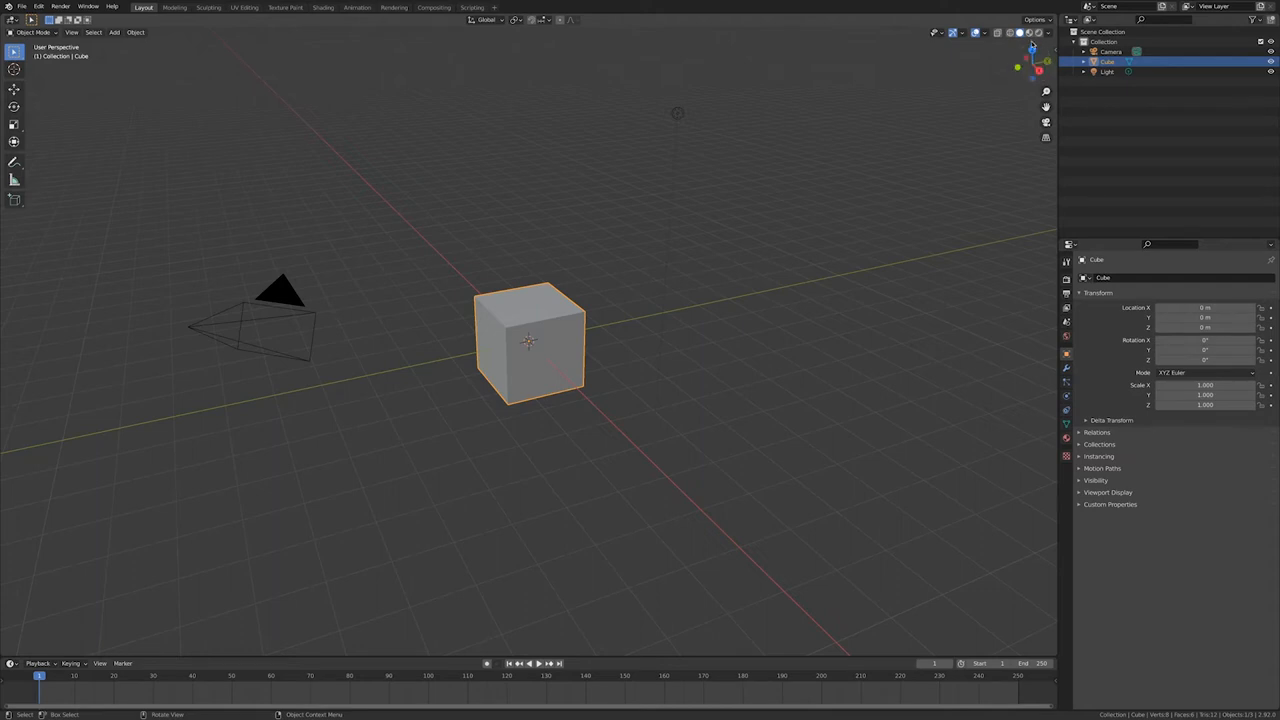
mouse_move(1030, 50)
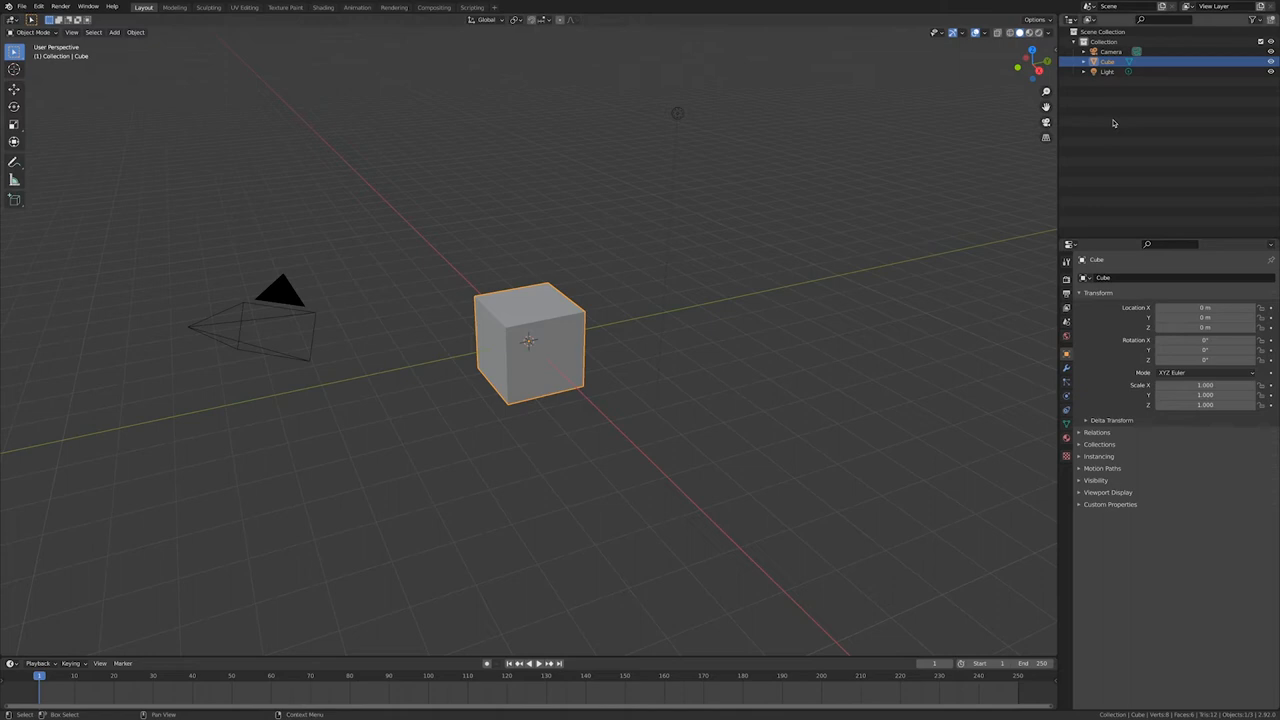
mouse_move(1033, 65)
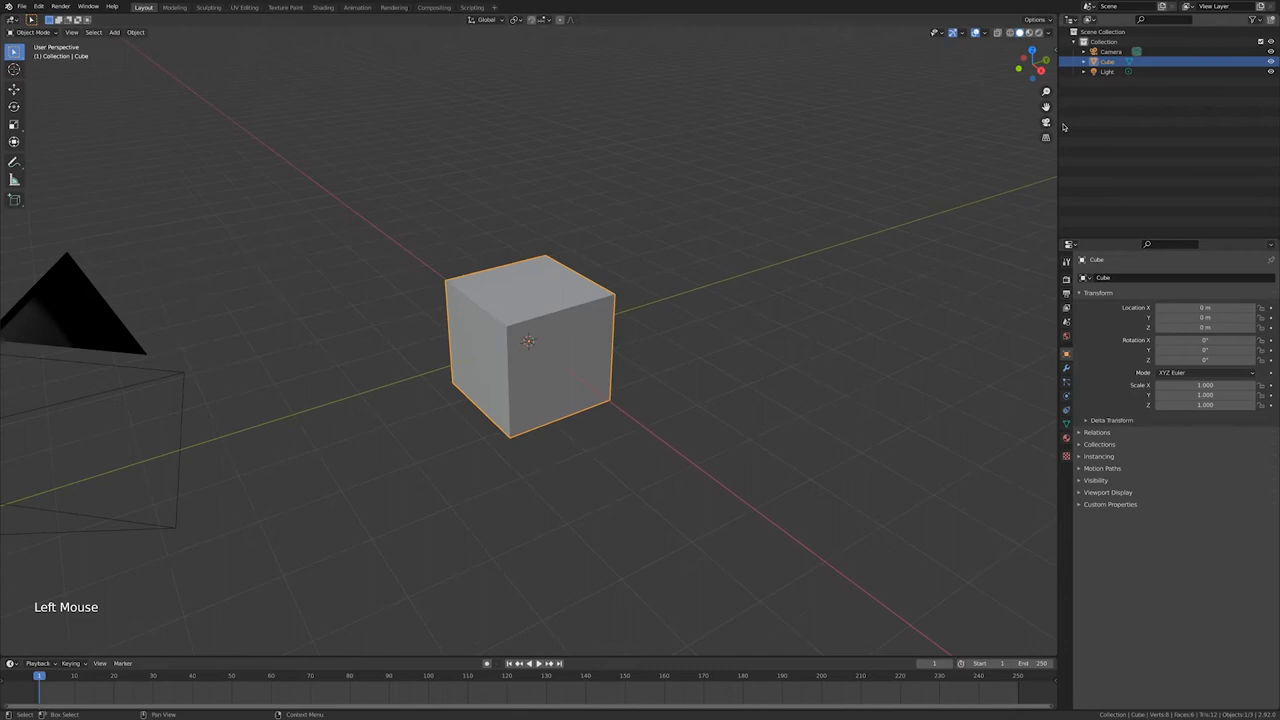
mouse_move(1046, 107)
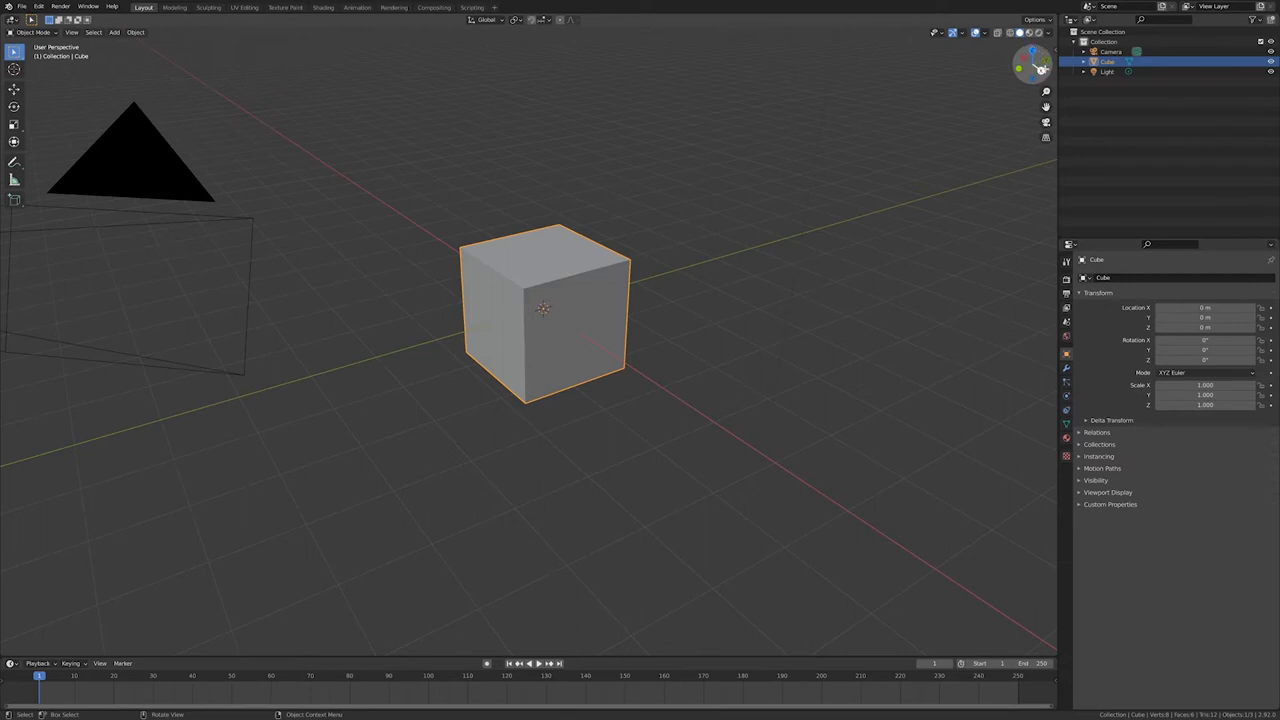
mouse_move(1040, 65)
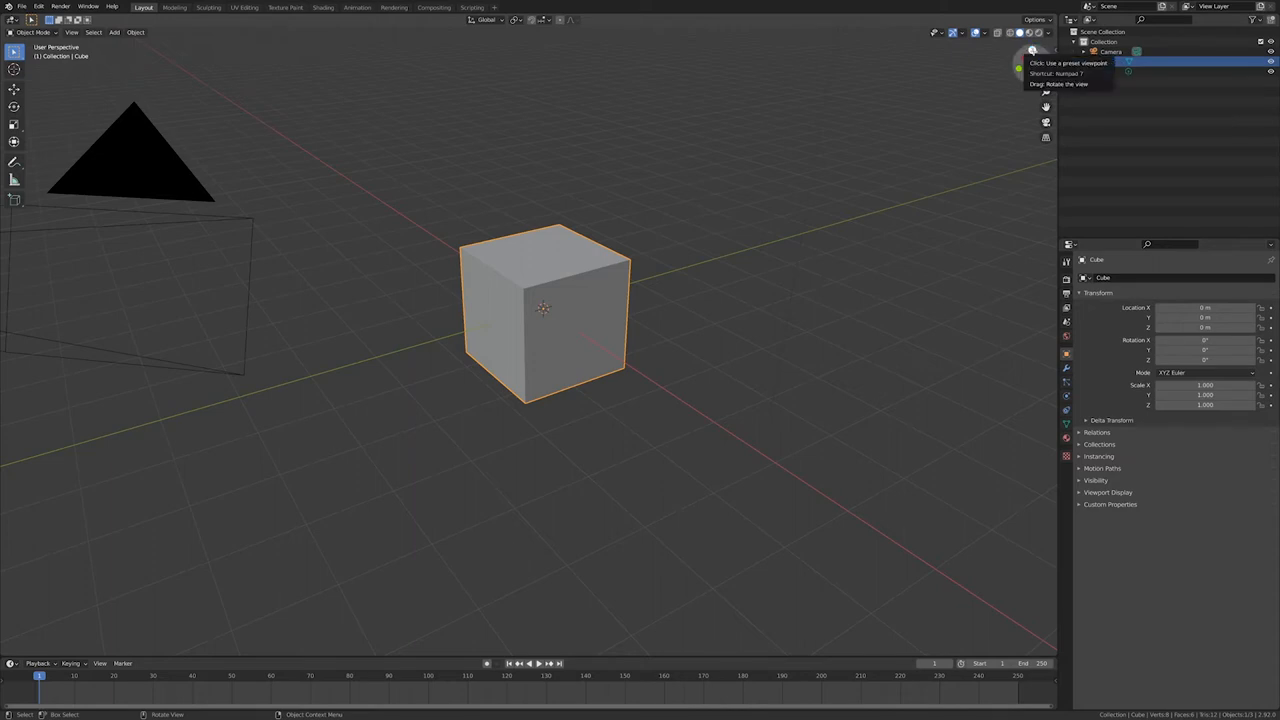
Use the navigation gizmo axes to visit straight-on side and back views of the cube
left_click(1033, 48)
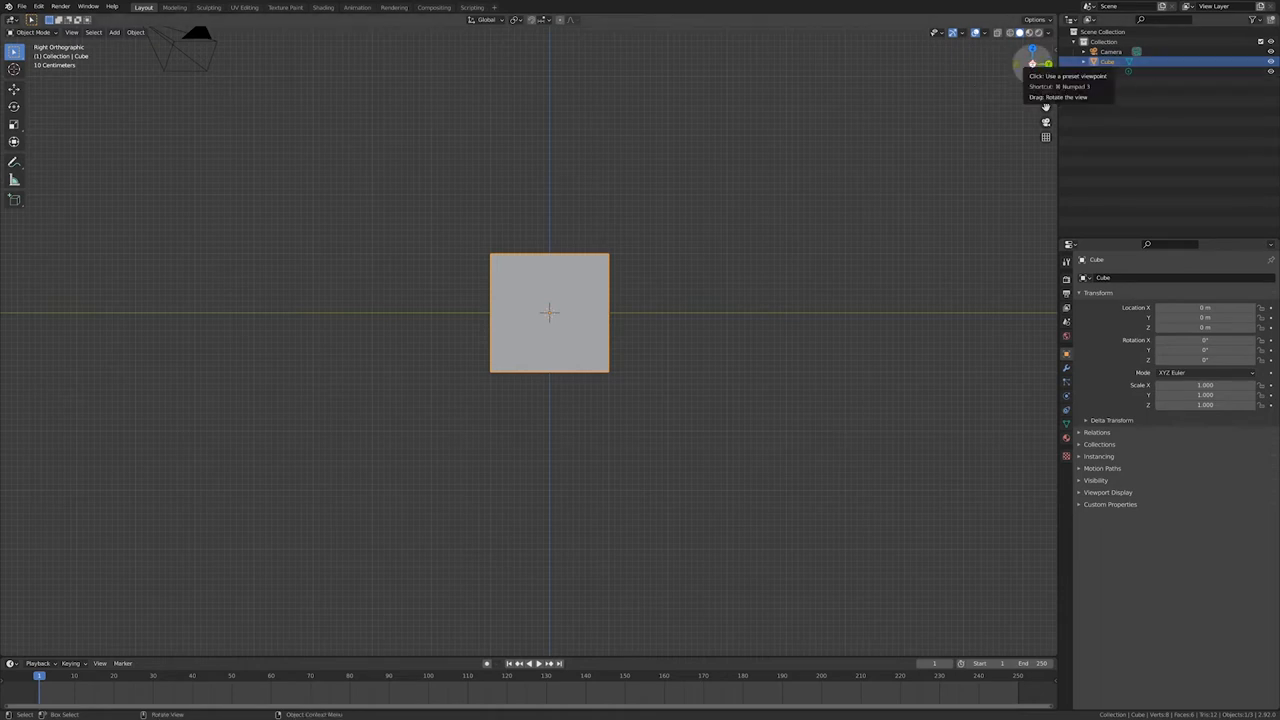
left_click(1046, 63)
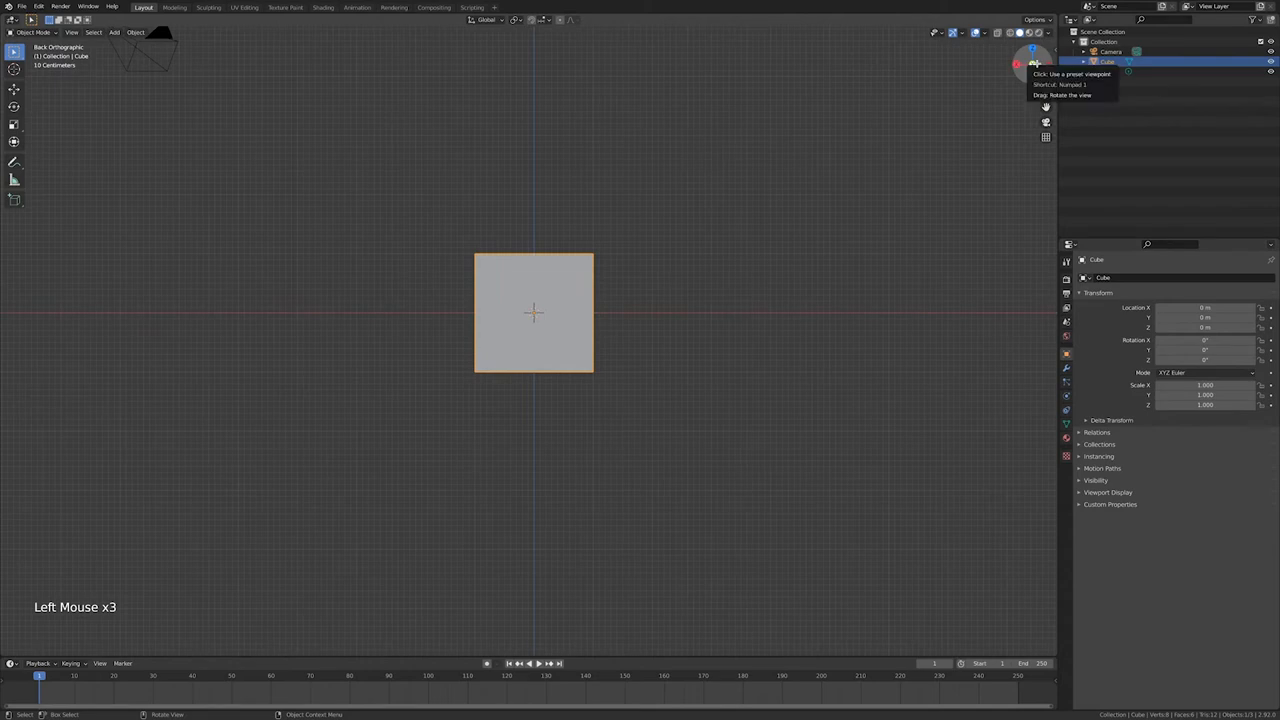
left_click(1033, 63)
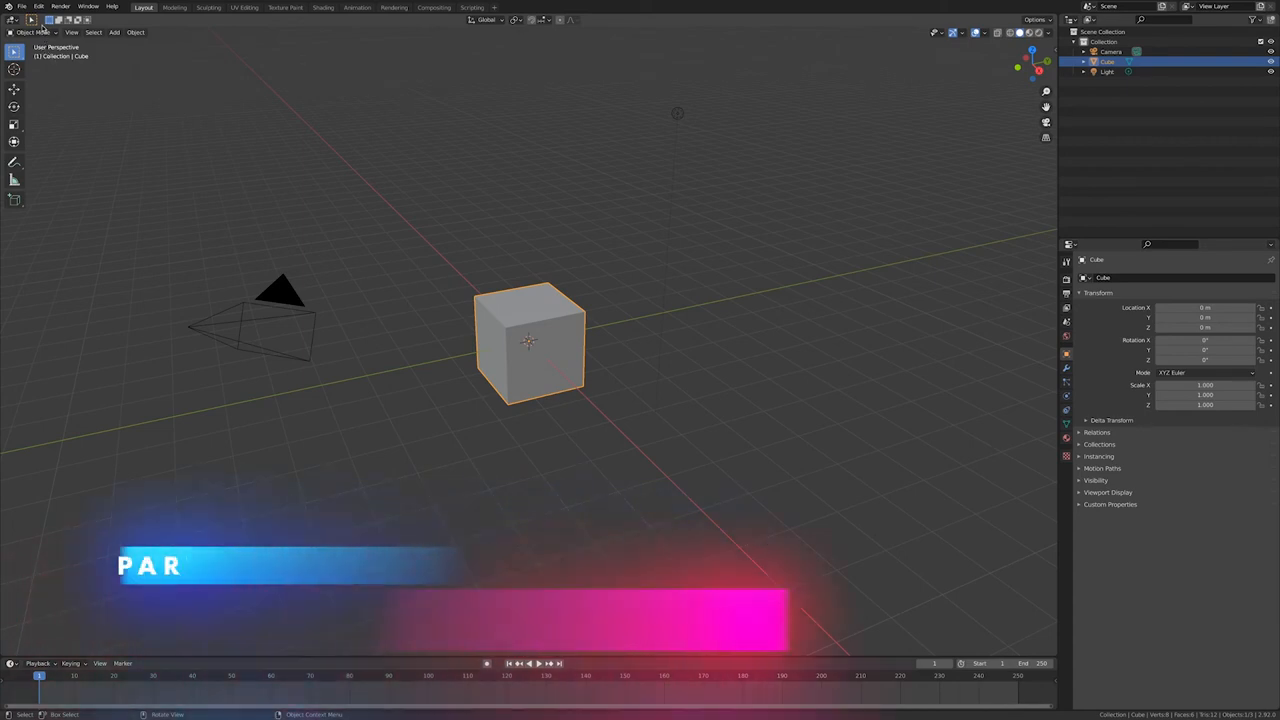
Enable Emulate 3 Button Mouse in Input preferences and open the OS-Key modifier choices
left_click(38, 7)
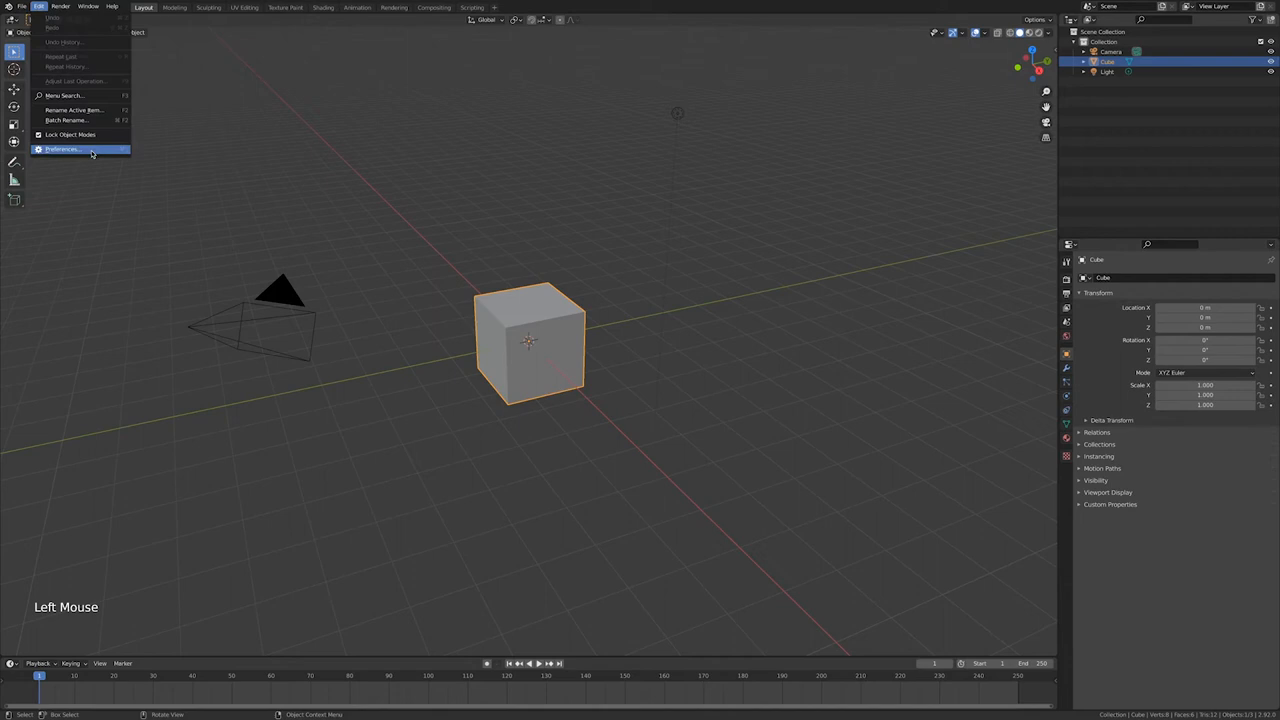
left_click(62, 149)
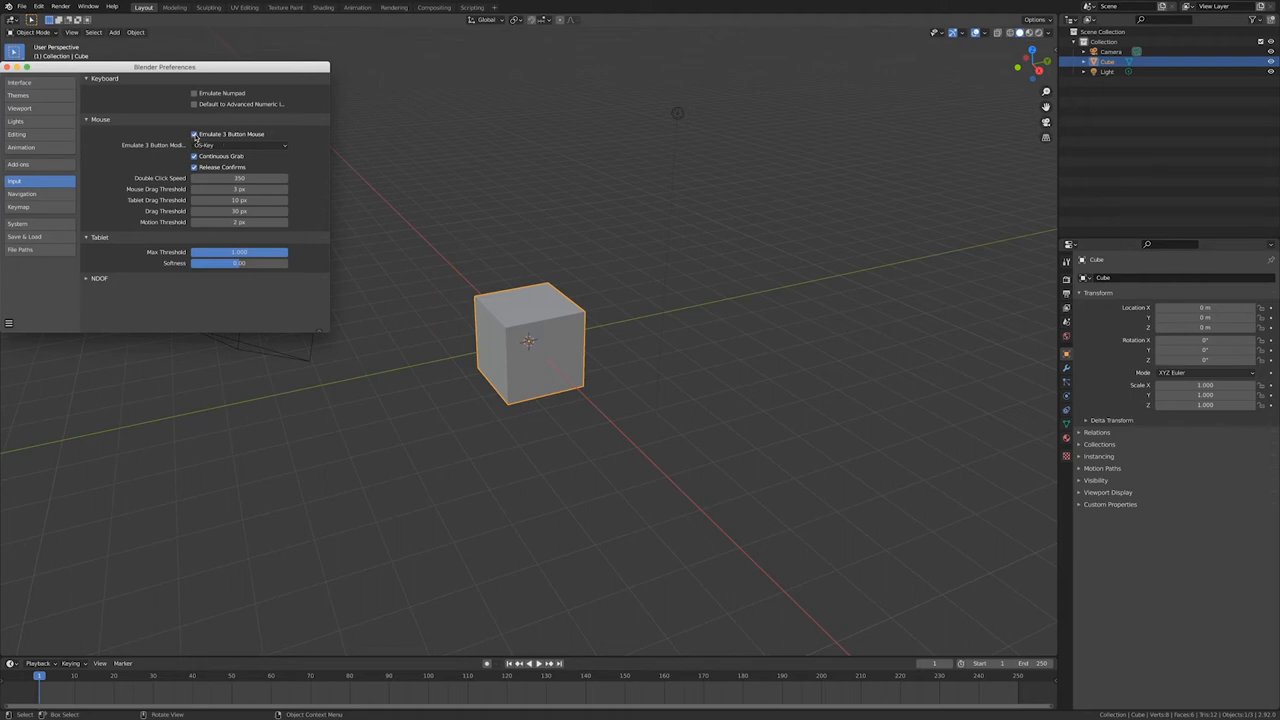
mouse_move(240, 145)
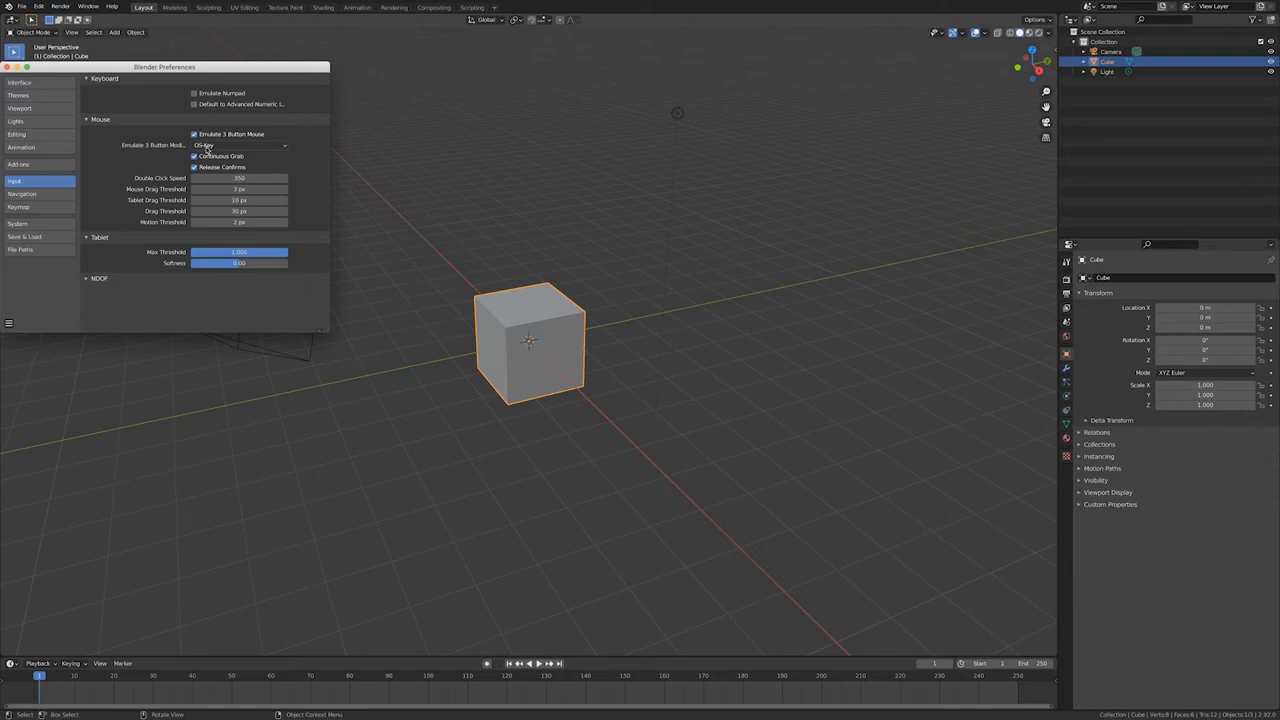
mouse_move(205, 147)
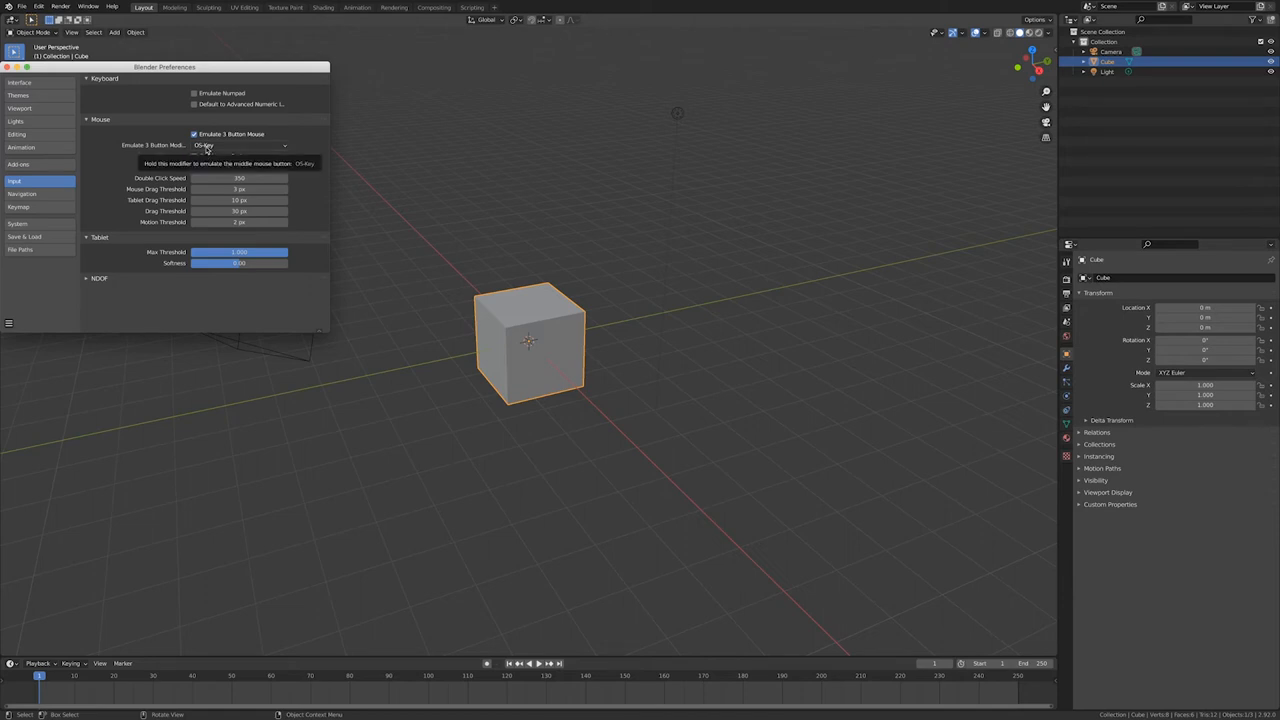
left_click(240, 145)
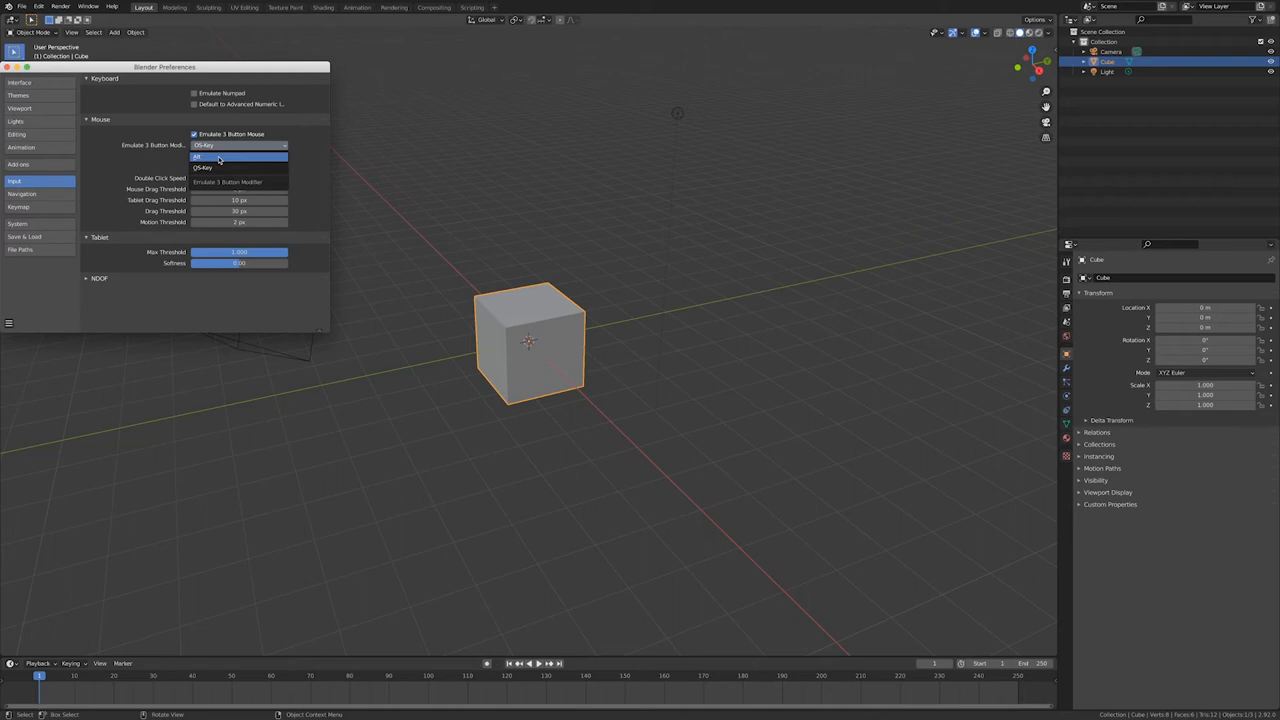
mouse_move(208, 168)
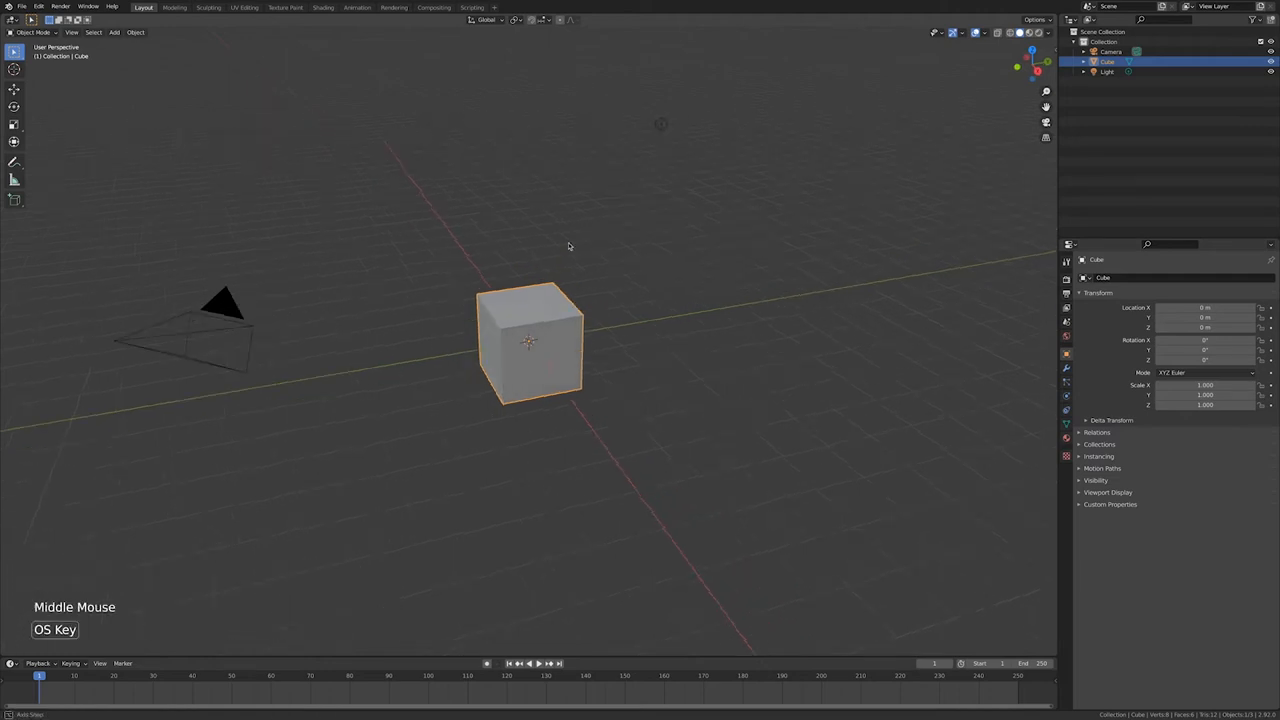
Orbit around the cube by dragging with the emulated middle button via Shift+Super
left_click_drag(550, 250, 560, 245)
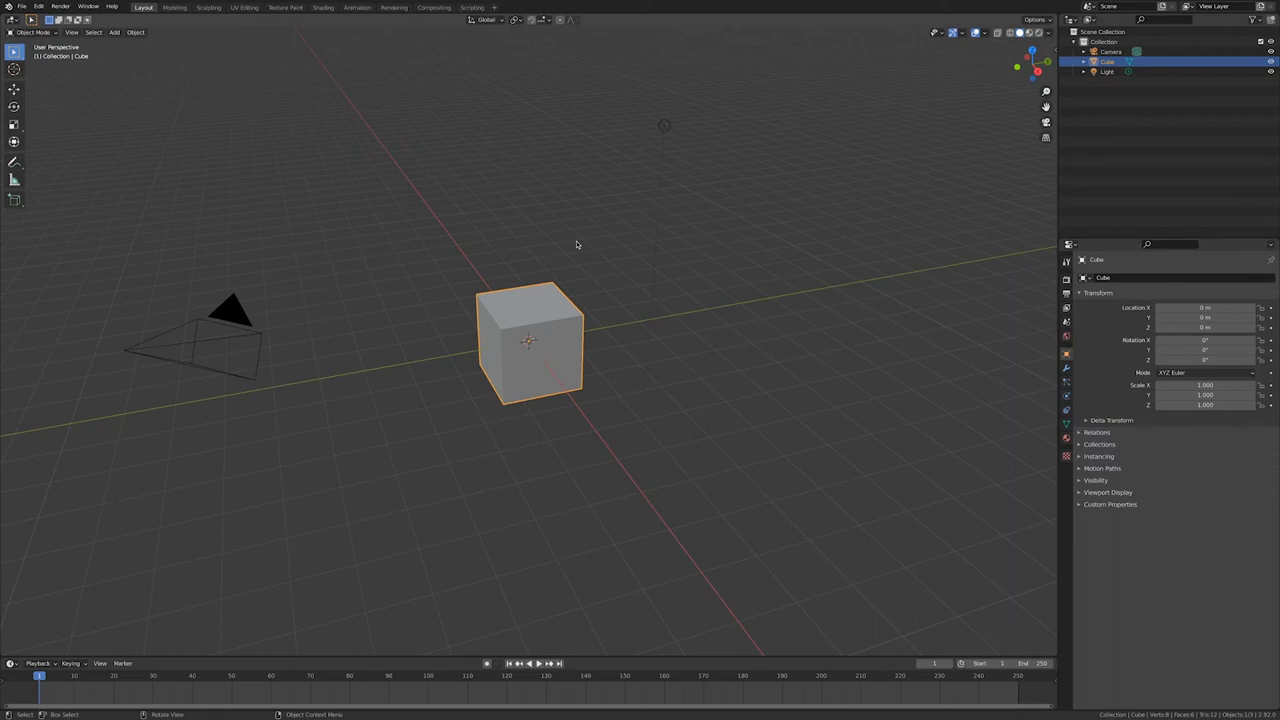
key("Shift+Super")
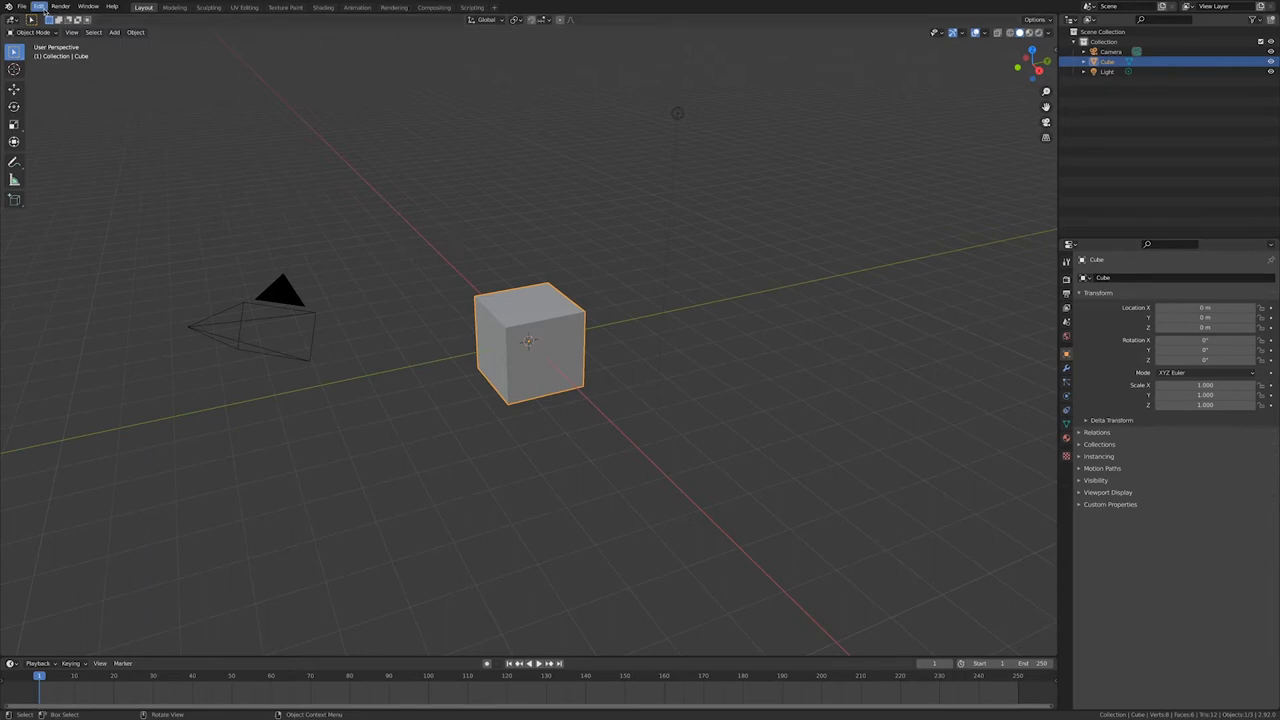
Toggle Emulate Numpad on and back off in Preferences, then enter Edit Mode with Tab
left_click(38, 6)
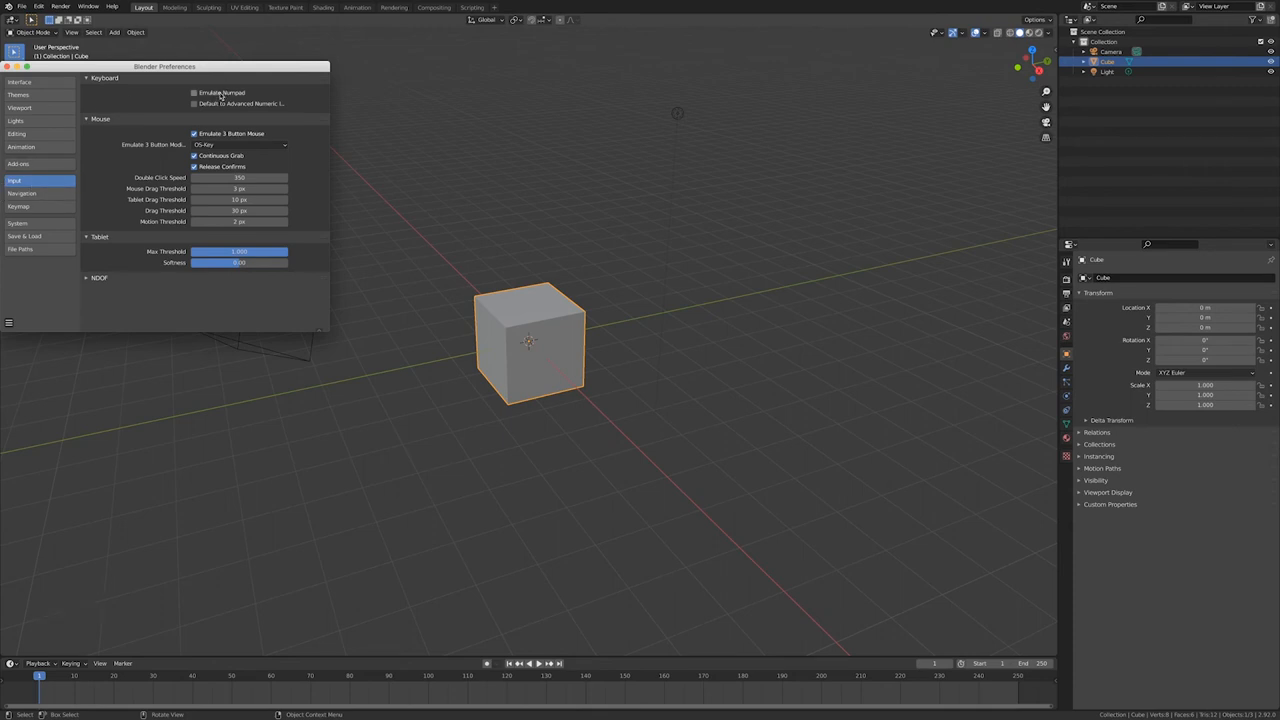
left_click(194, 92)
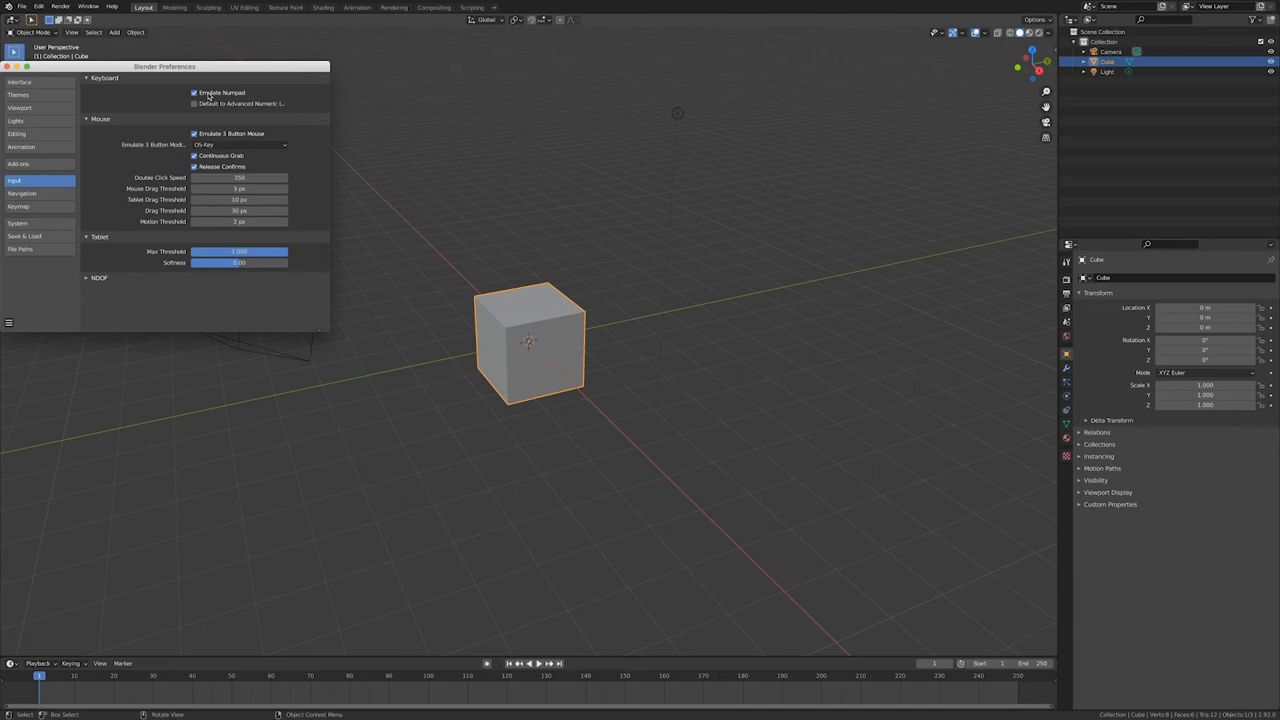
left_click(194, 92)
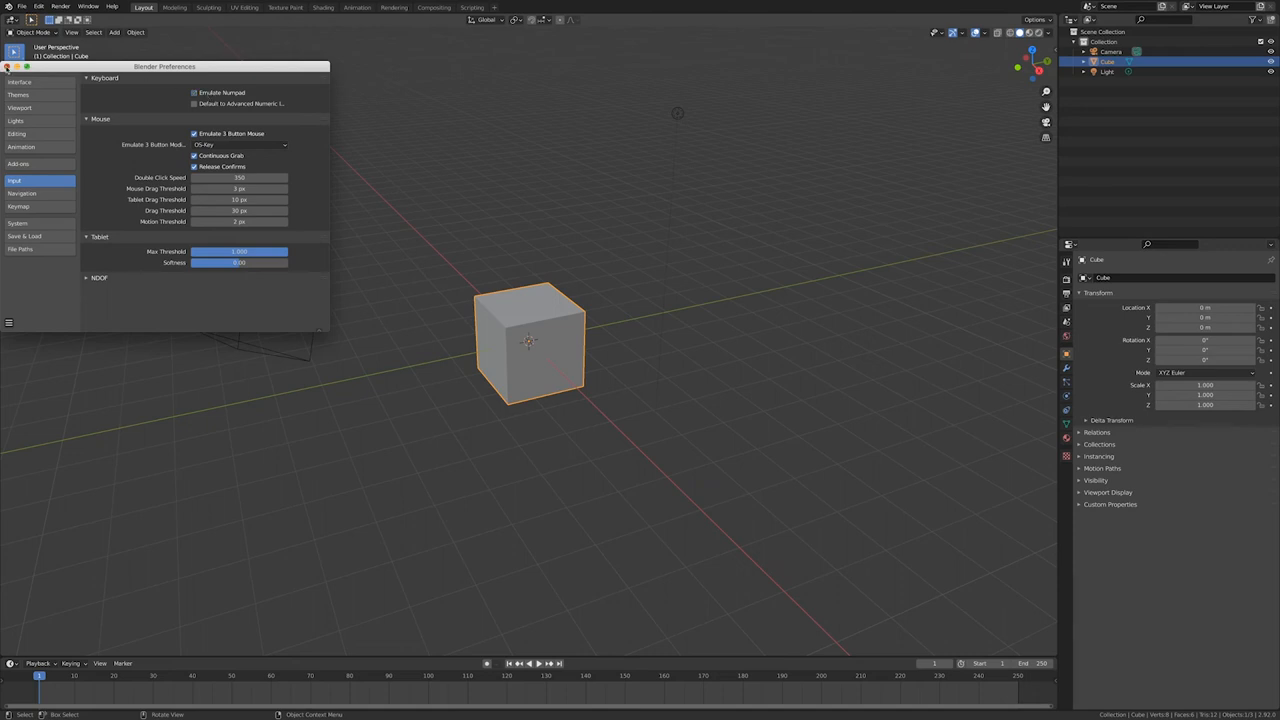
key("Tab")
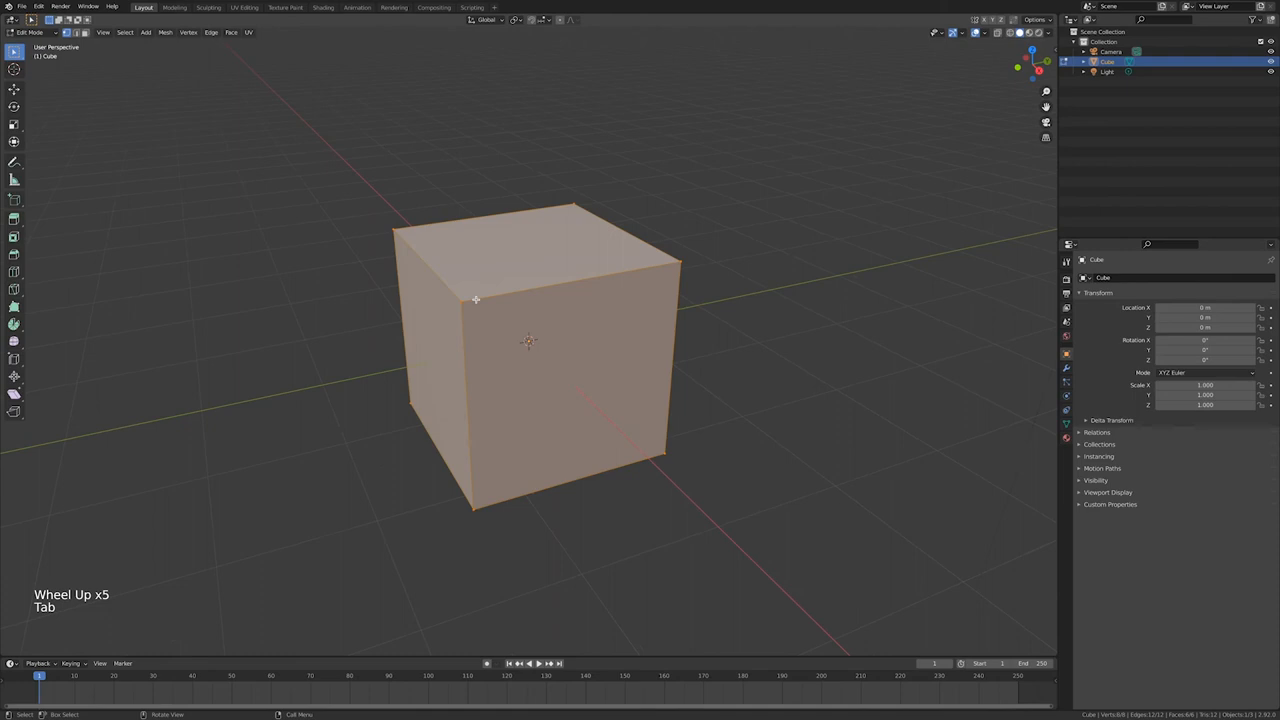
Select a corner vertex, the front-left edge, then the top and front faces
left_click(452, 293)
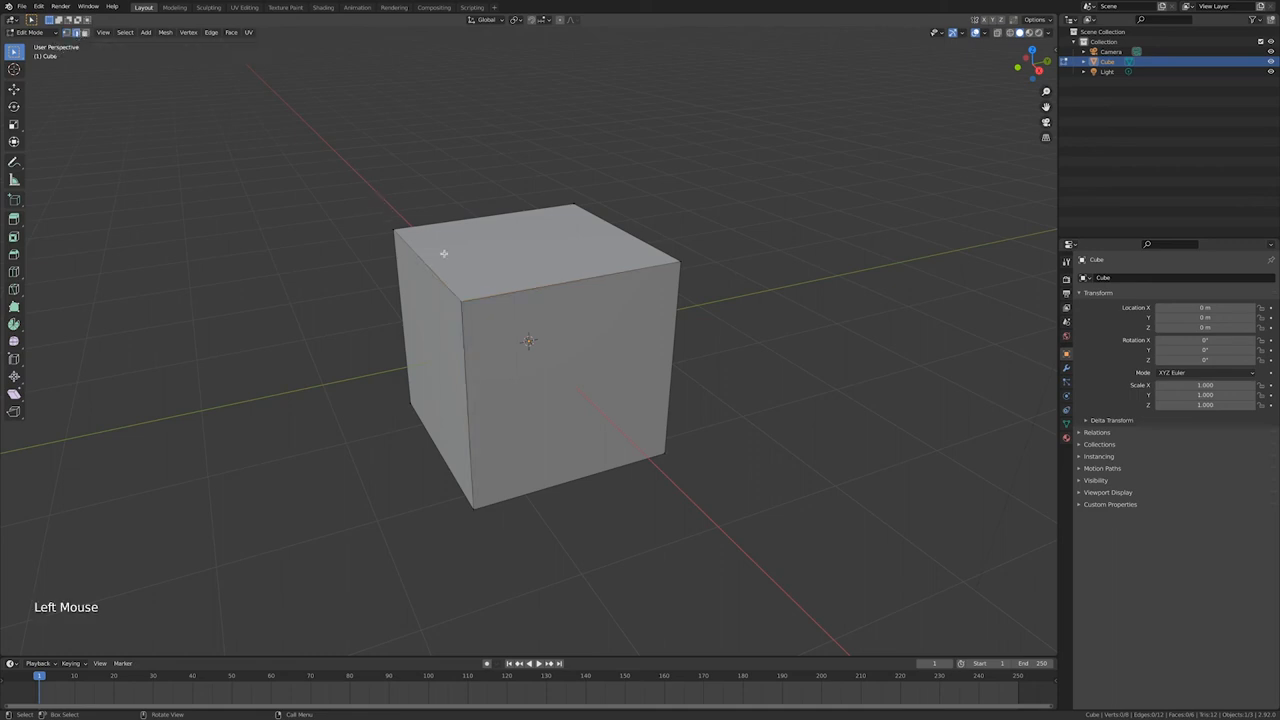
left_click(462, 340)
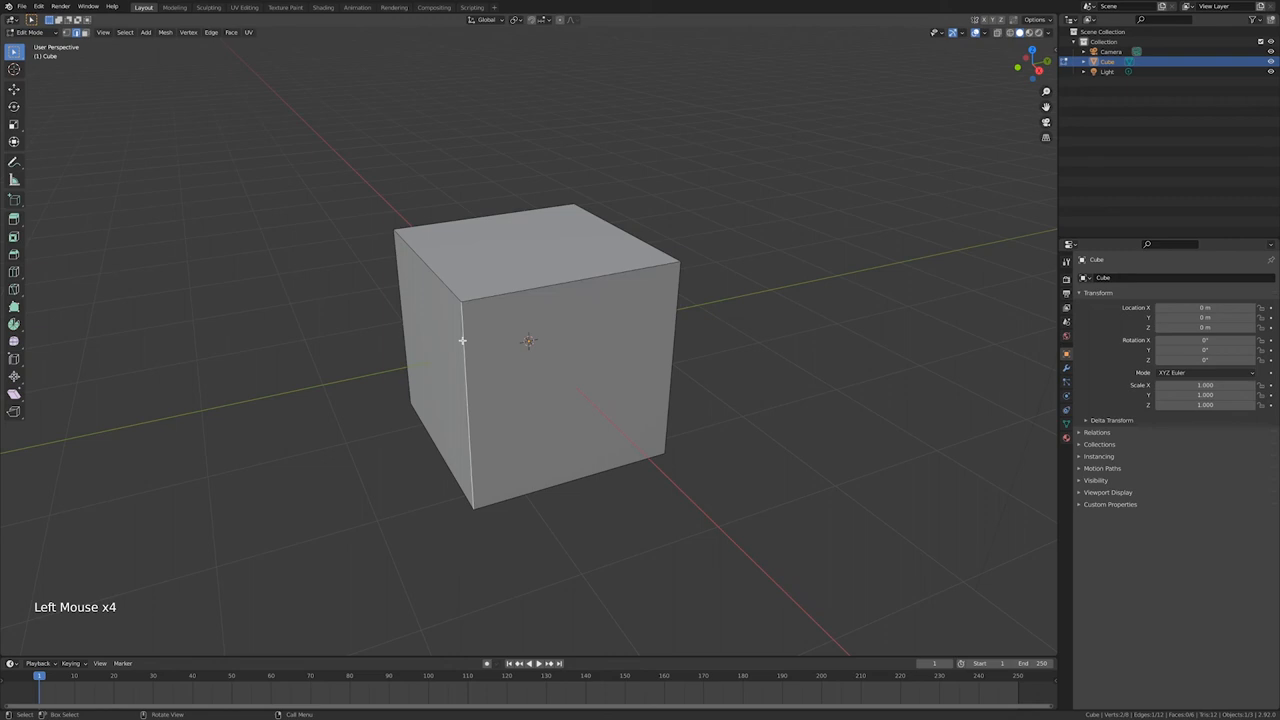
mouse_move(450, 280)
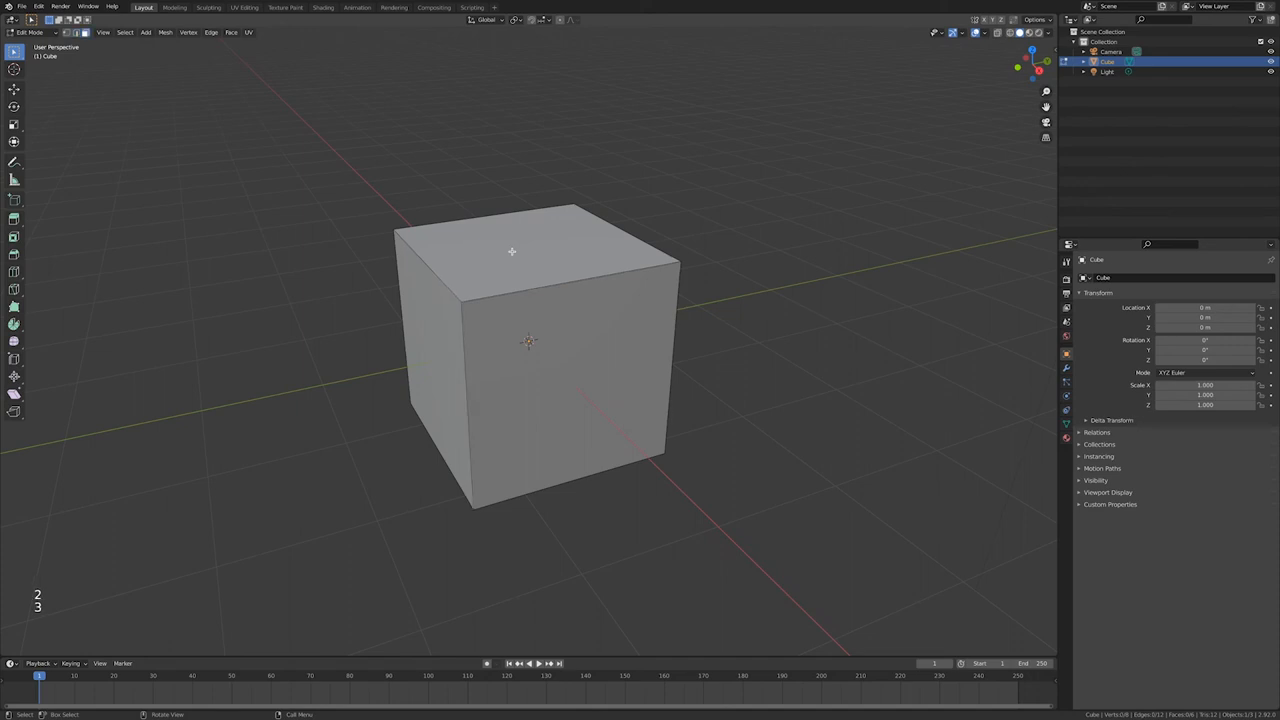
left_click(485, 240)
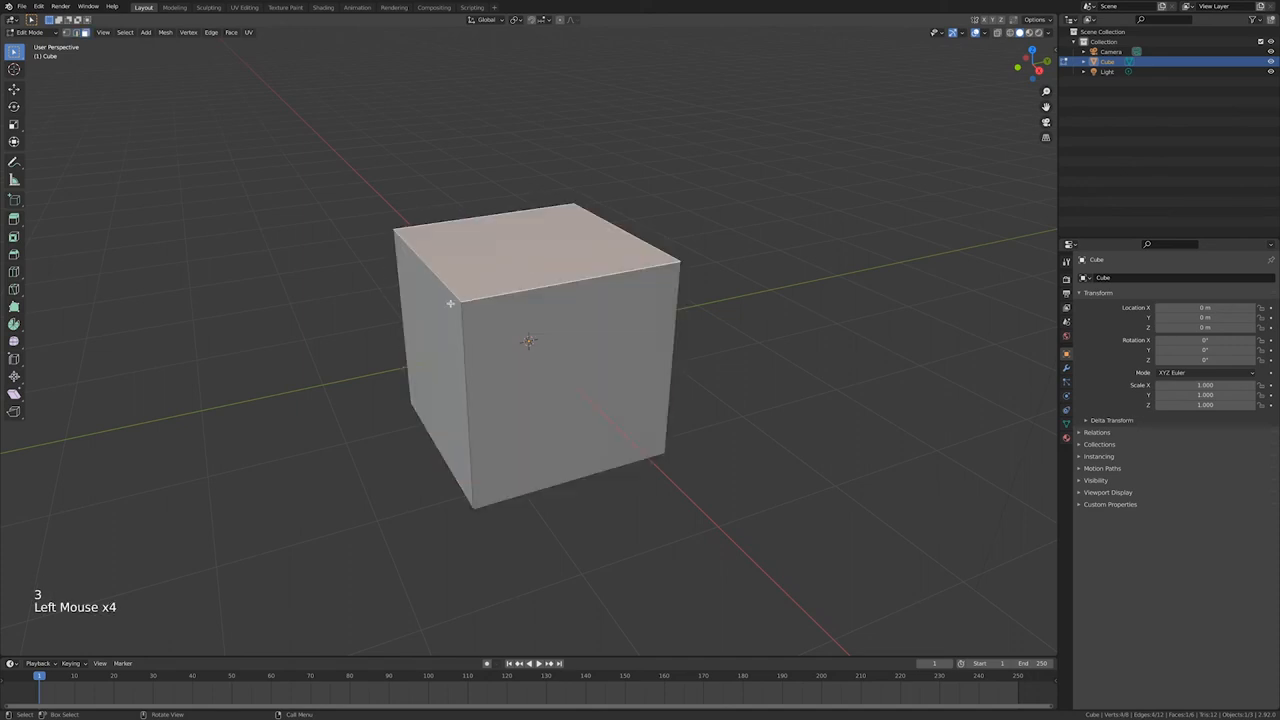
left_click(569, 360)
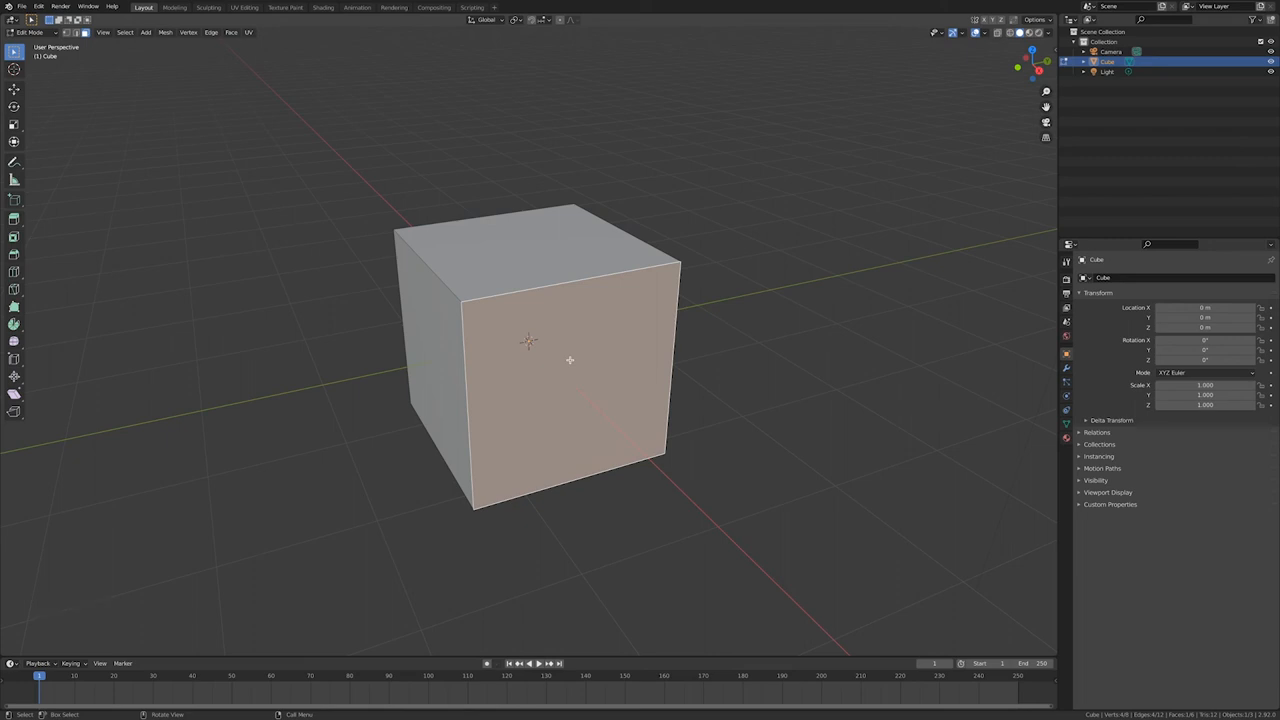
key("Tab")
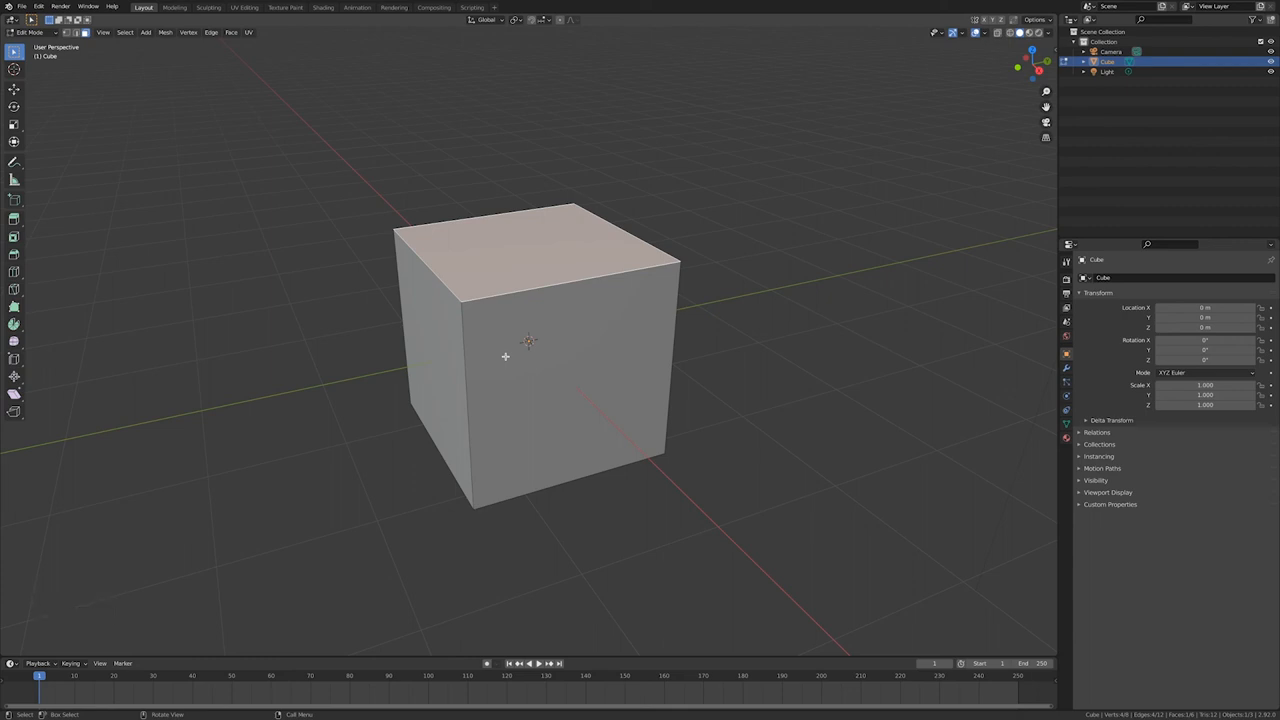
mouse_move(335, 352)
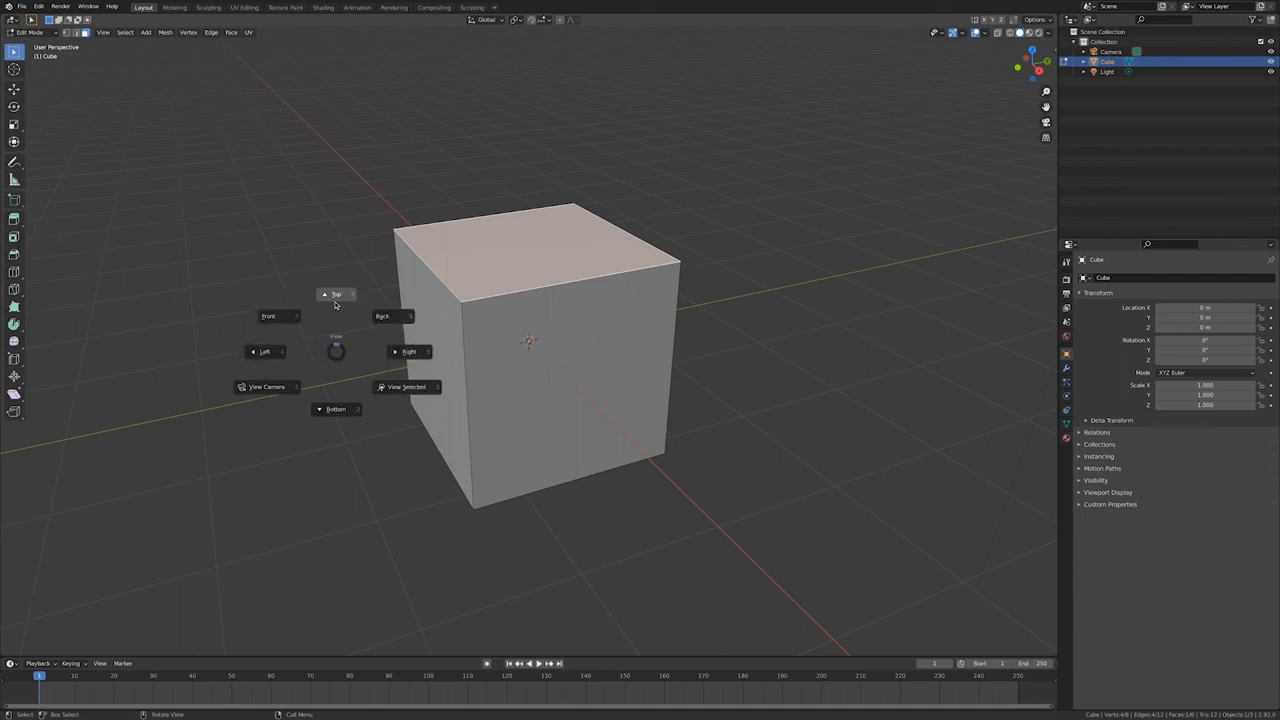
Choose Top from the View pie menu for an orthographic top-down view
left_click(336, 294)
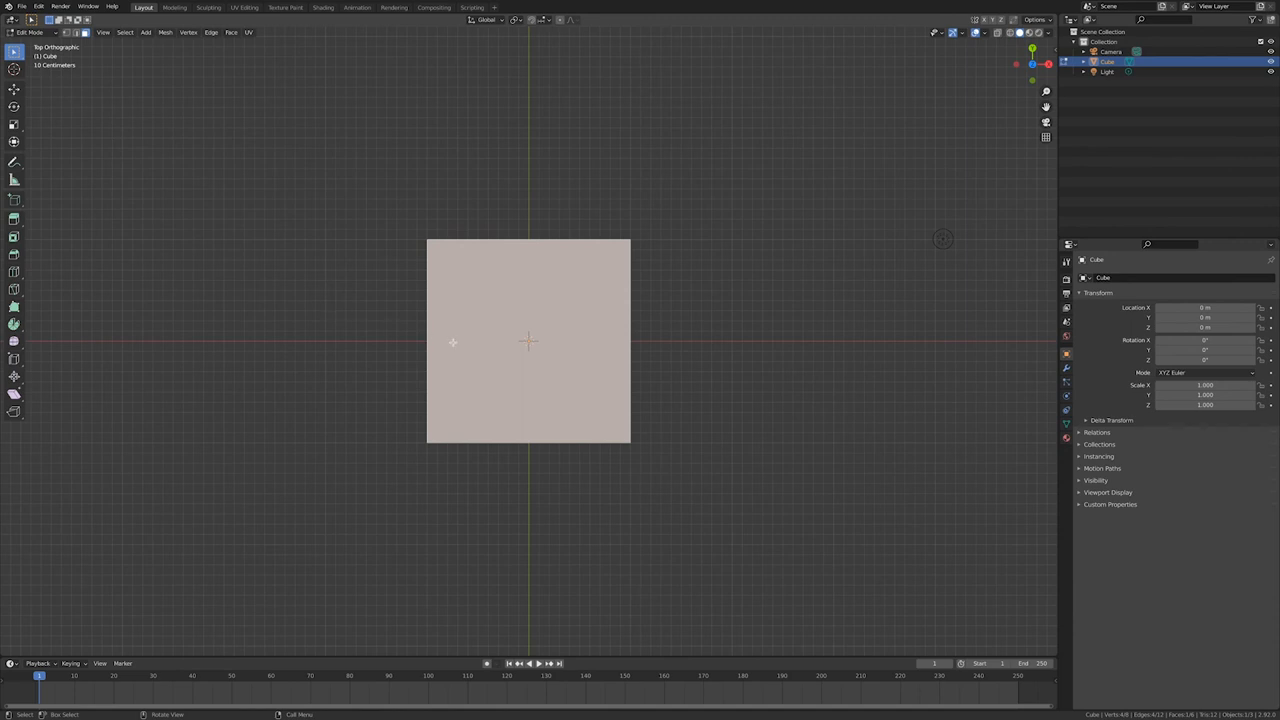